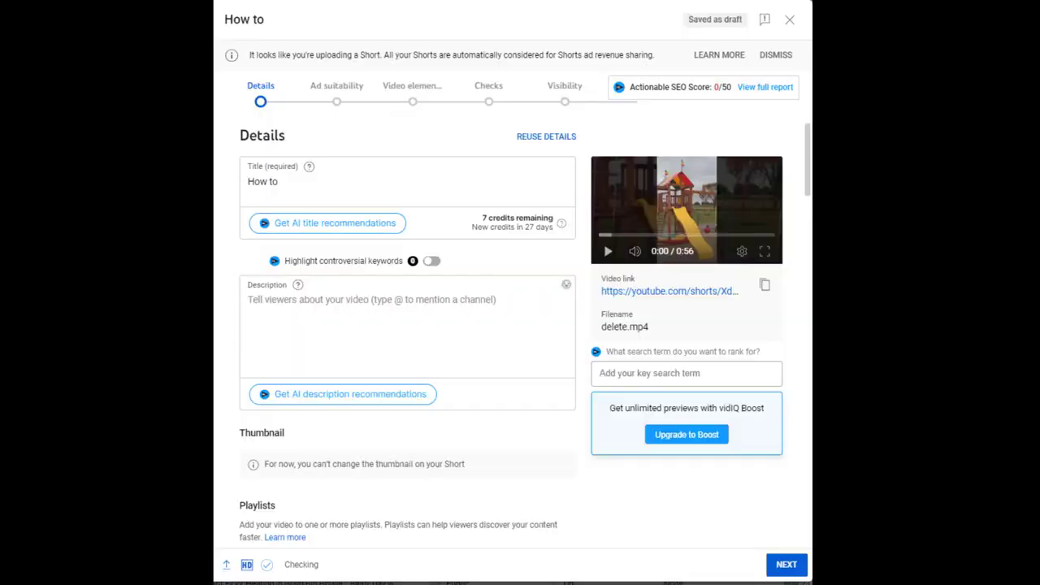
{"action": "mouse_move", "coordinate": [257, 55]}
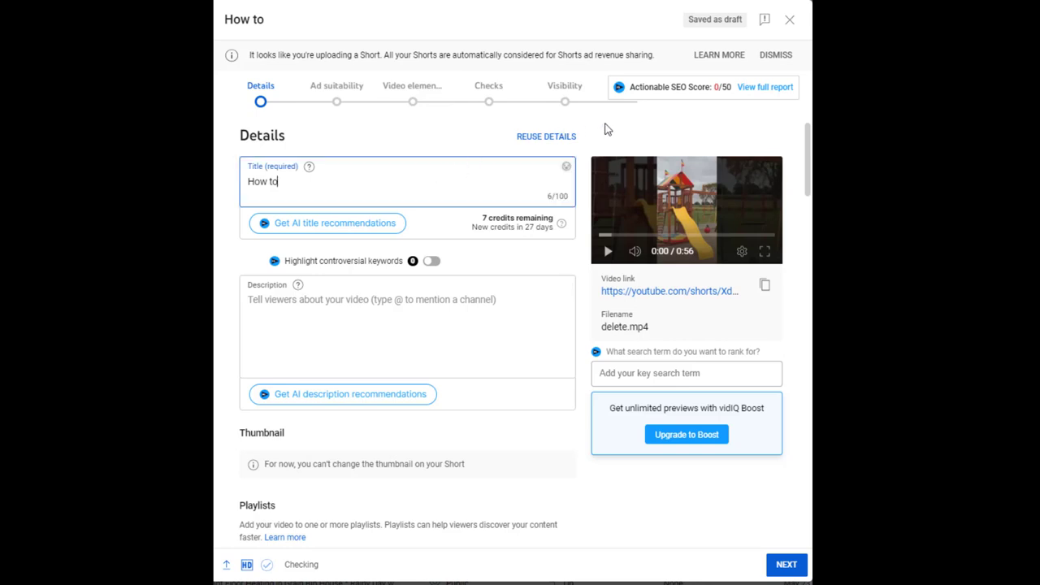
{"action": "mouse_move", "coordinate": [719, 130]}
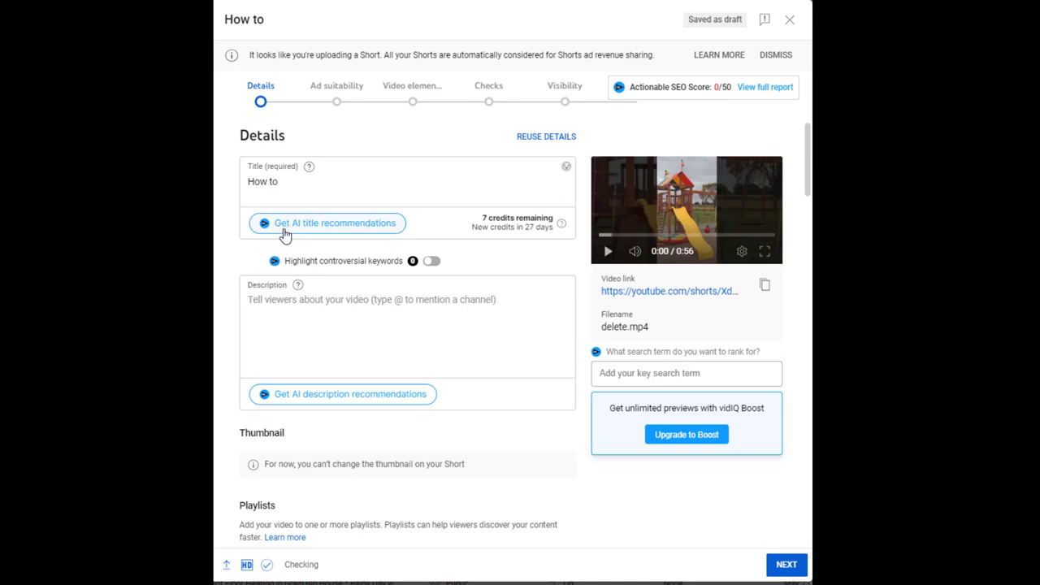
{"action": "mouse_move", "coordinate": [309, 236]}
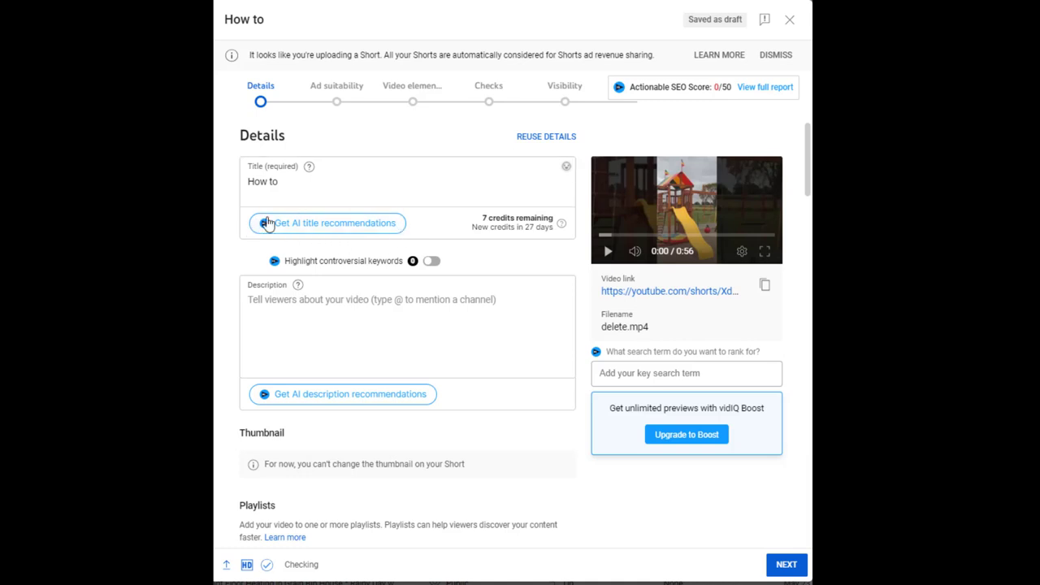
{"action": "mouse_move", "coordinate": [308, 225]}
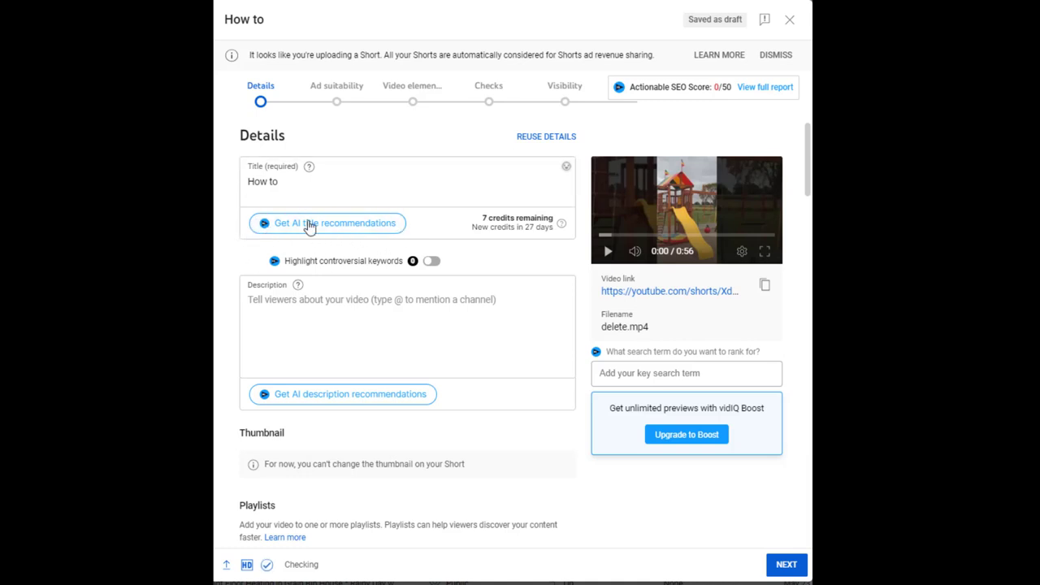
{"action": "mouse_move", "coordinate": [335, 247]}
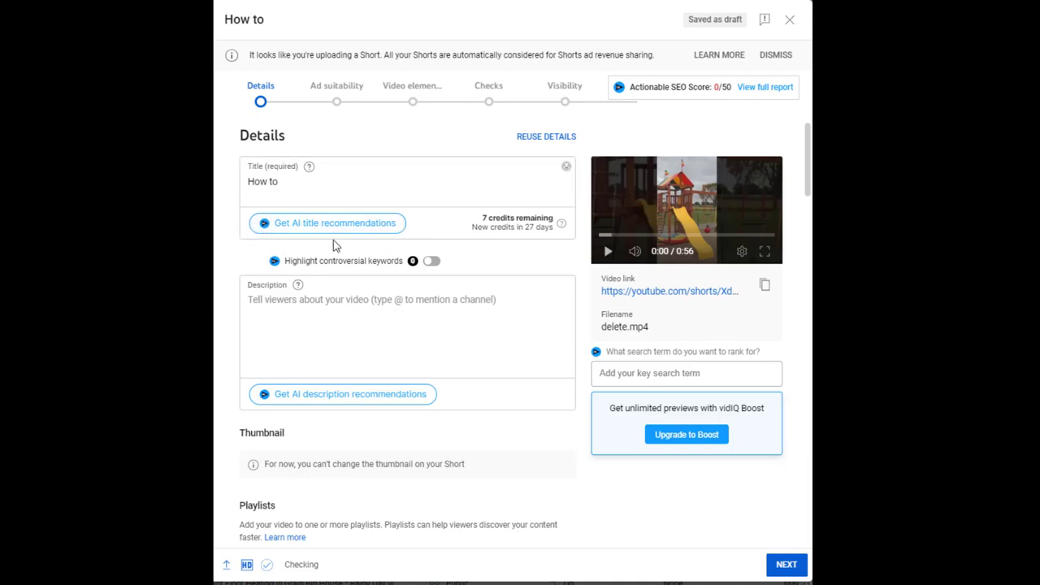
{"action": "mouse_move", "coordinate": [315, 407]}
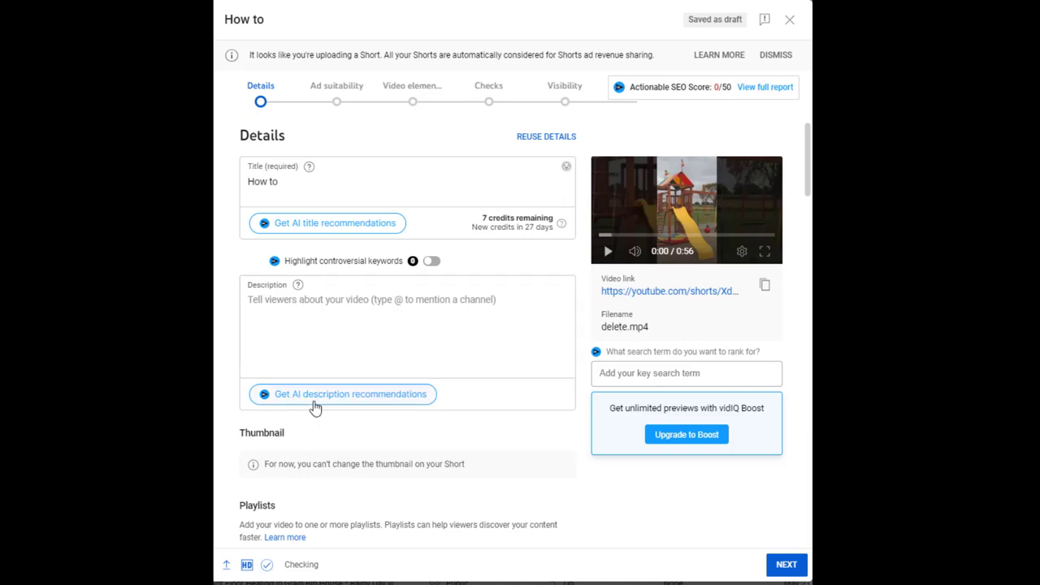
{"action": "mouse_move", "coordinate": [309, 229]}
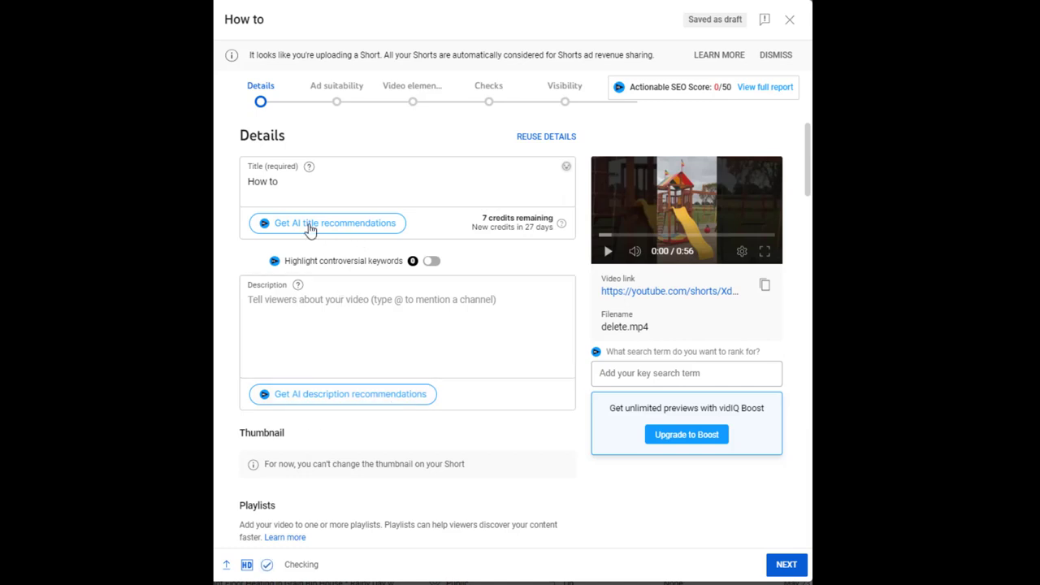
- Complete the title so it reads 'How to build a cool playset'
{"action": "type", "text": "build a cool pl"}
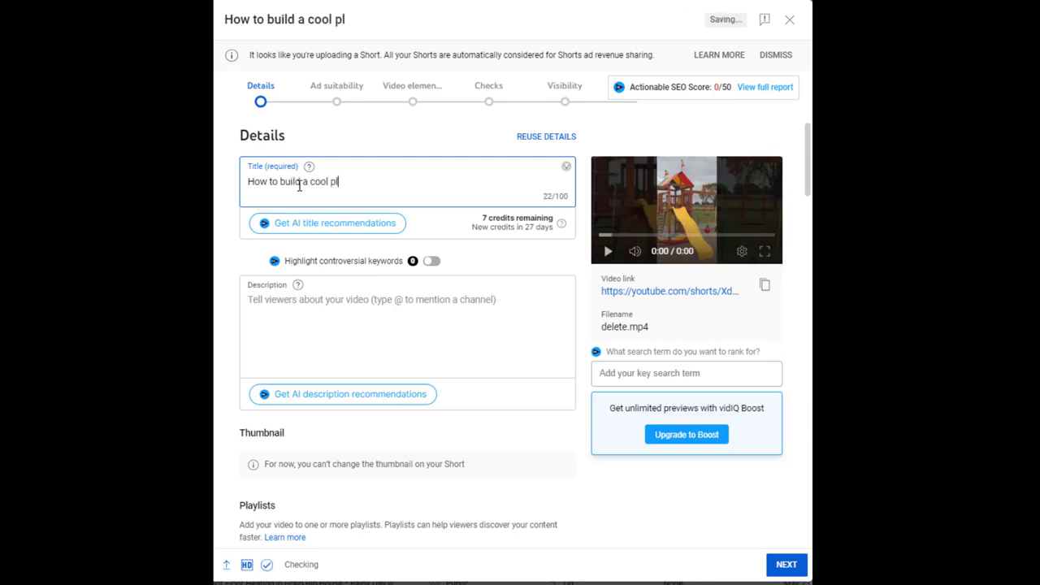
{"action": "type", "text": "ayset"}
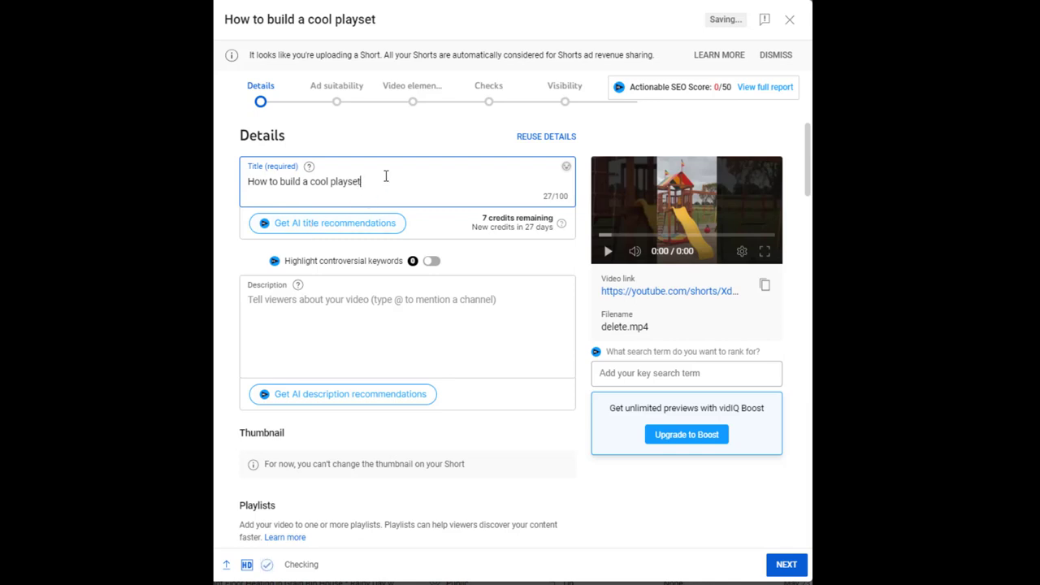
{"action": "mouse_move", "coordinate": [318, 228]}
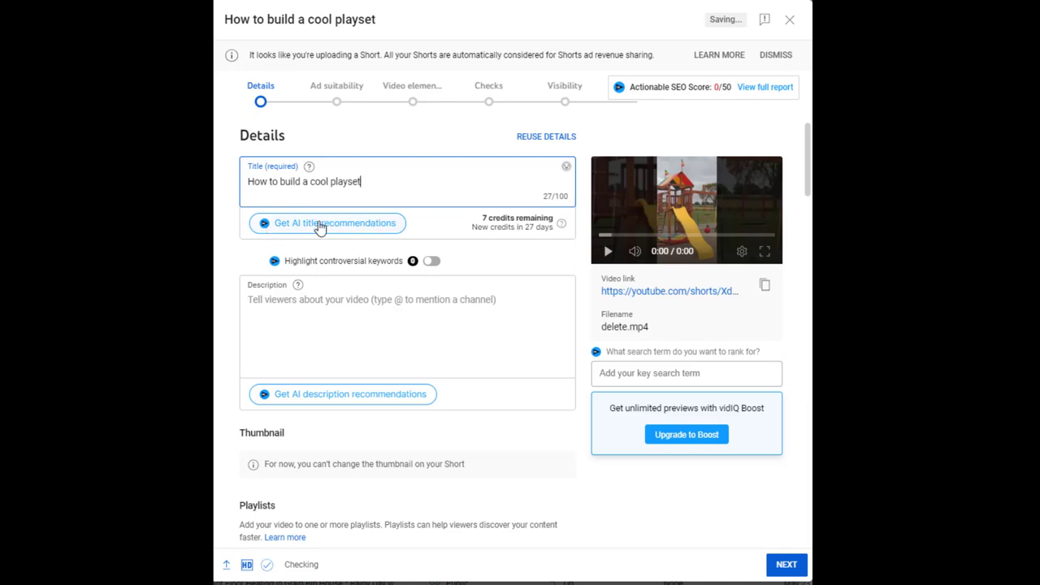
- Request vidIQ's AI title recommendations for the playset Short
{"action": "left_click", "coordinate": [332, 223]}
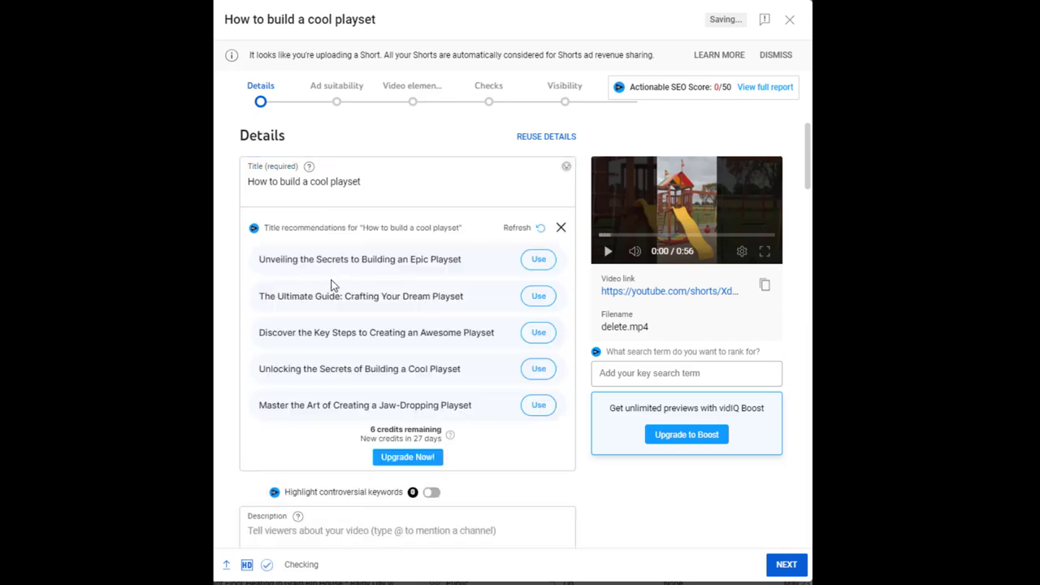
{"action": "mouse_move", "coordinate": [360, 318]}
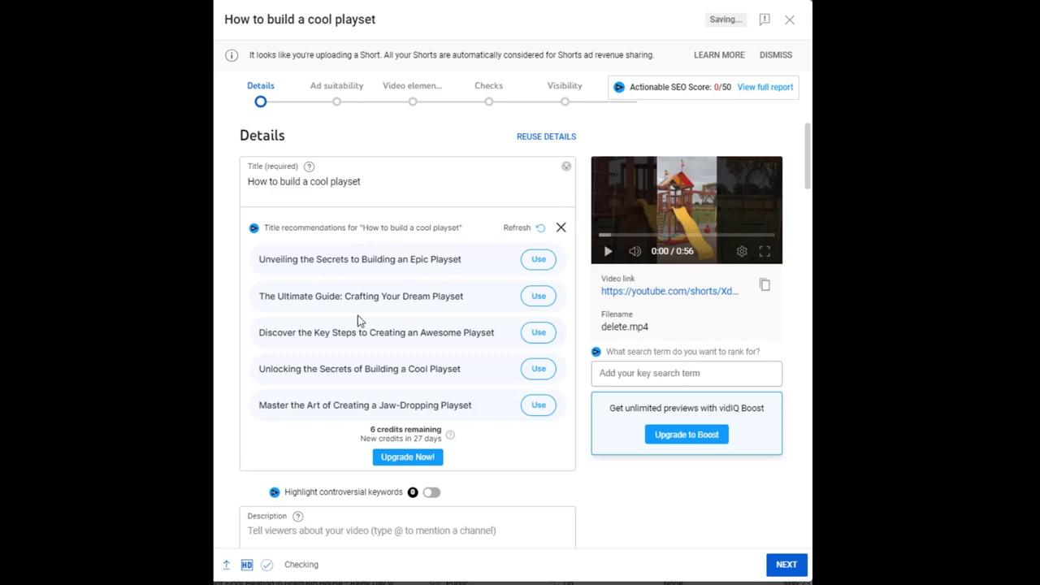
{"action": "mouse_move", "coordinate": [387, 307]}
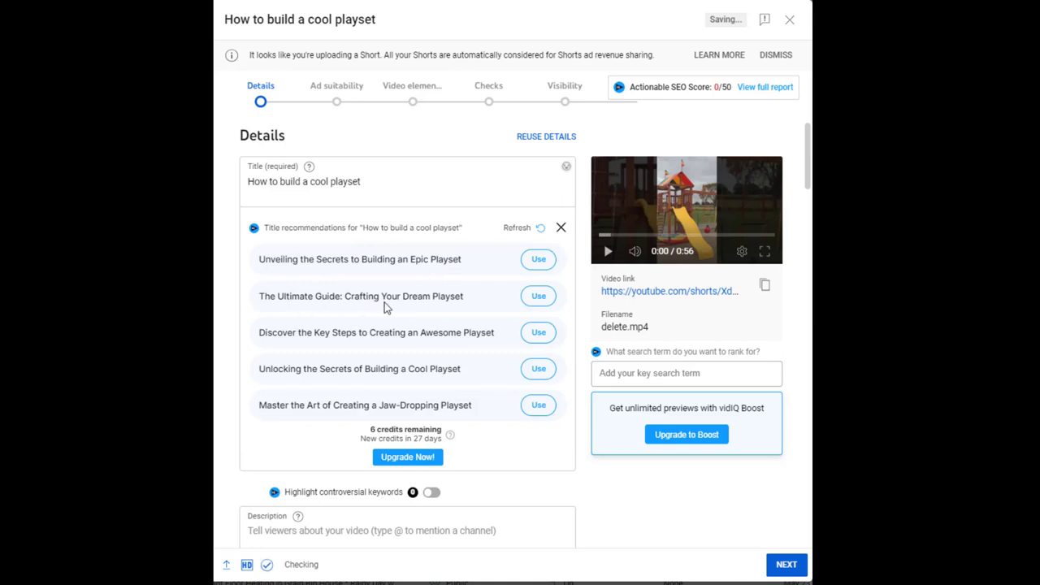
{"action": "mouse_move", "coordinate": [316, 353]}
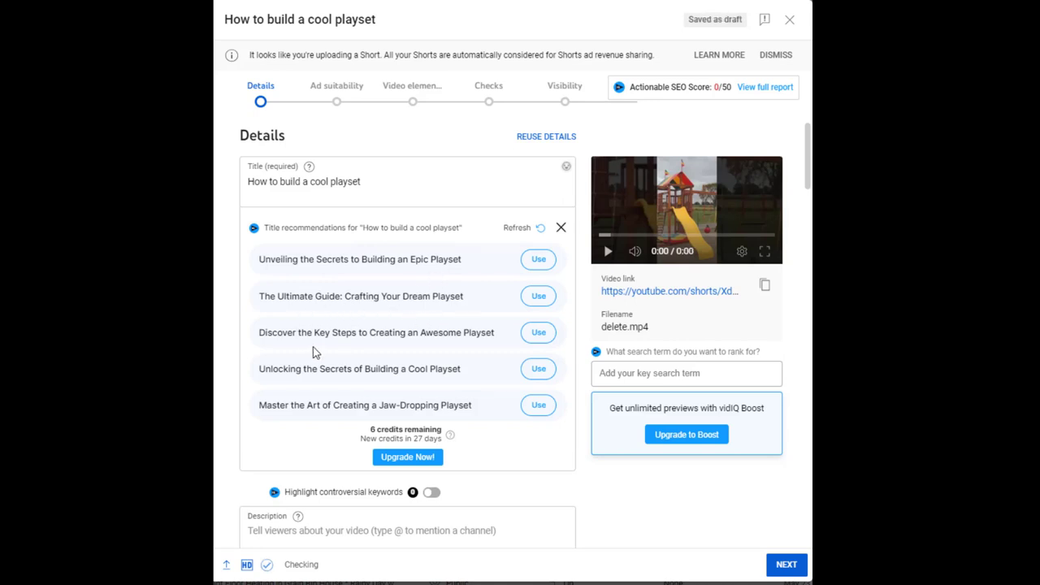
{"action": "mouse_move", "coordinate": [462, 359]}
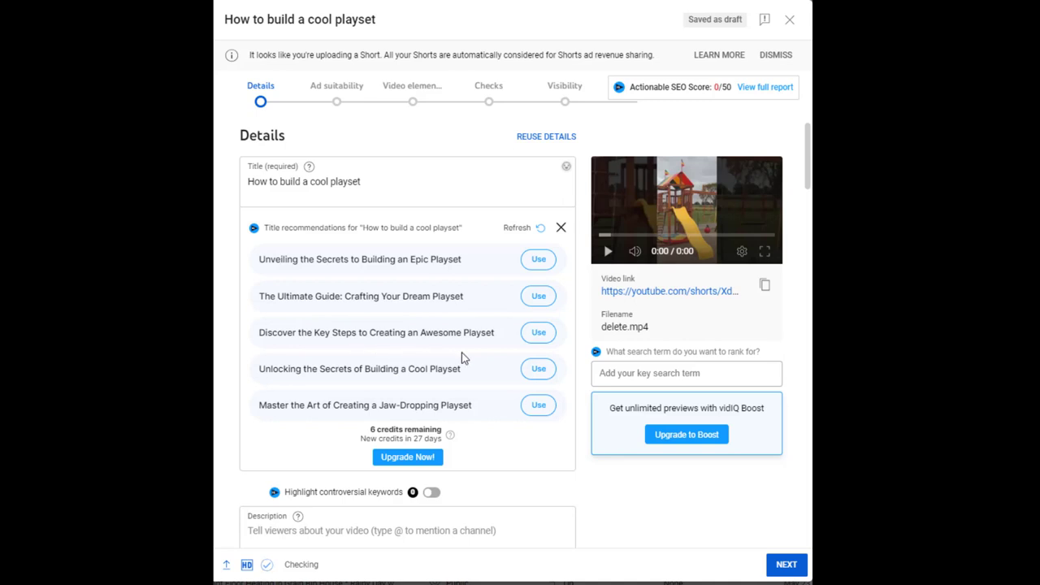
{"action": "mouse_move", "coordinate": [330, 387]}
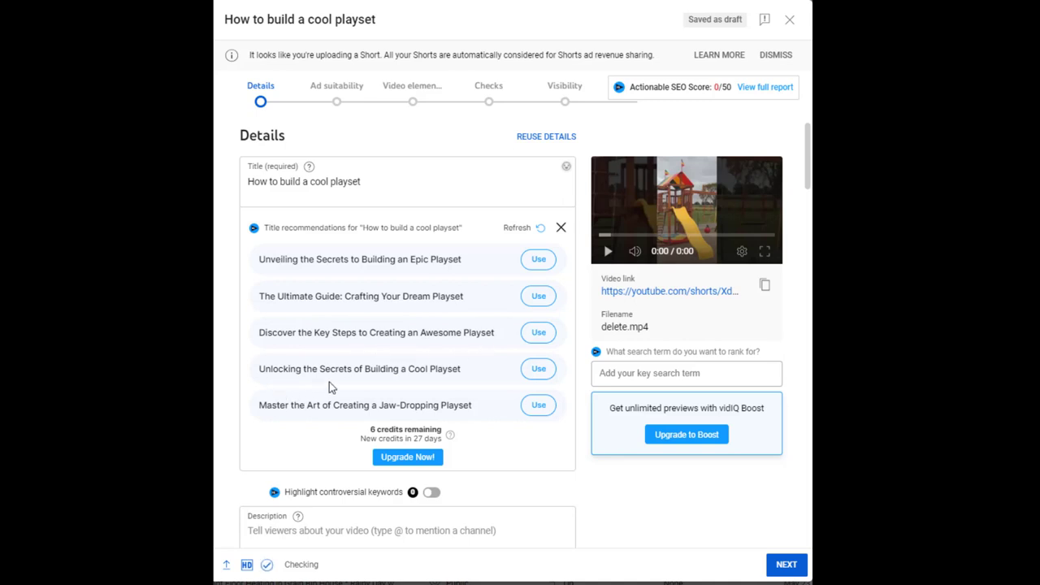
{"action": "mouse_move", "coordinate": [456, 380]}
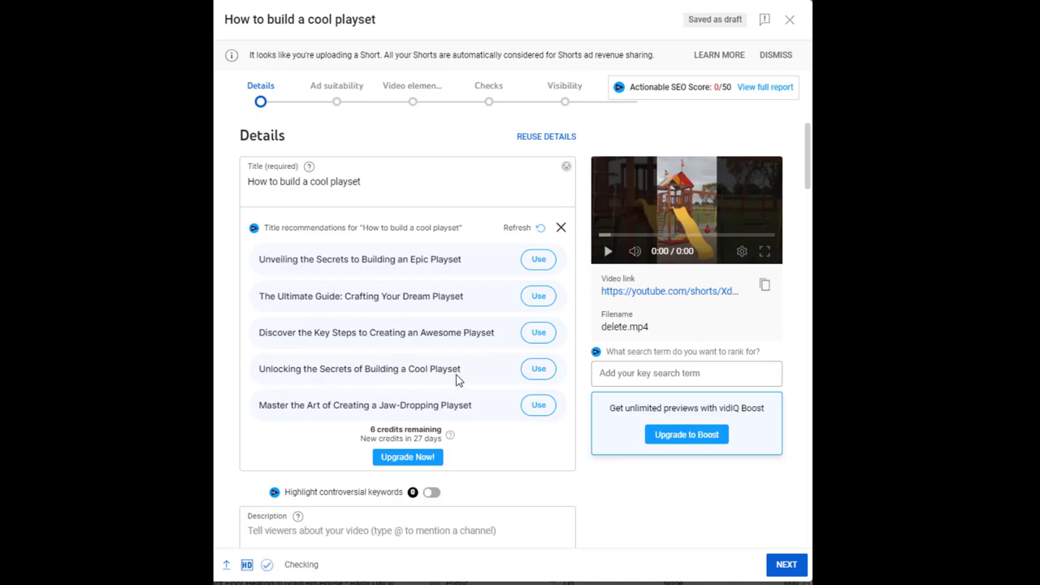
{"action": "mouse_move", "coordinate": [338, 424]}
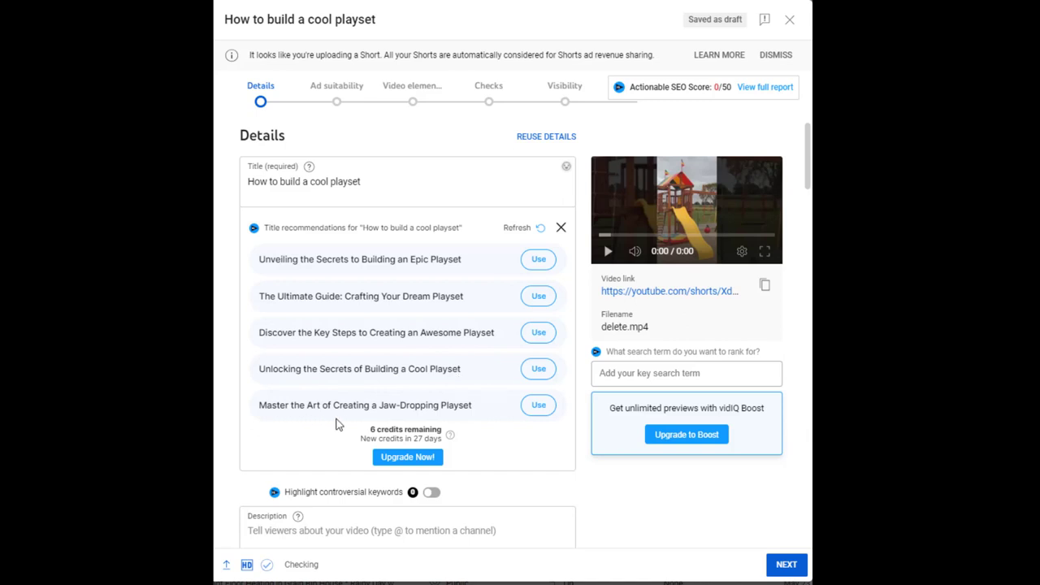
{"action": "mouse_move", "coordinate": [453, 426]}
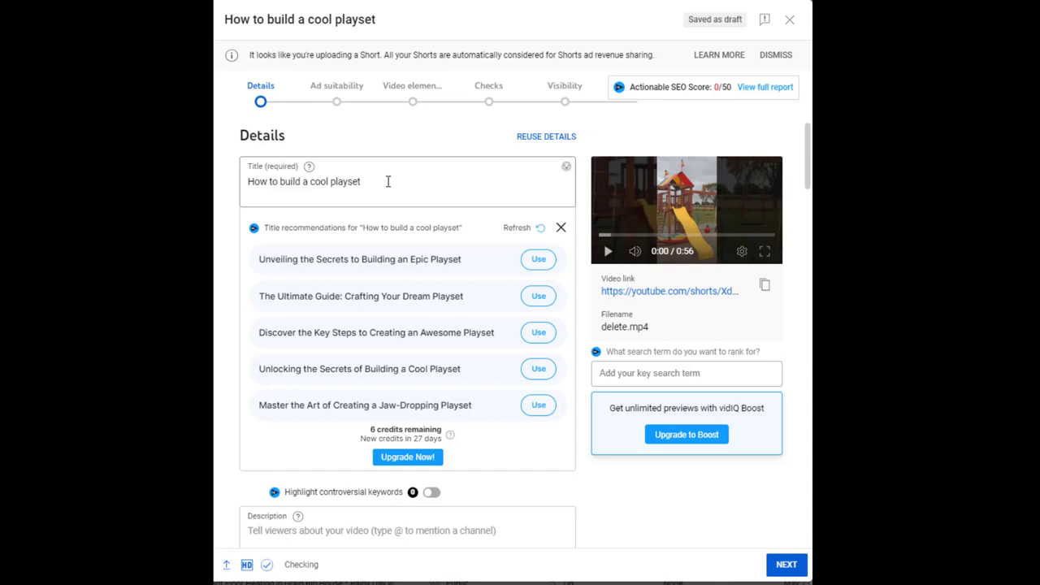
{"action": "mouse_move", "coordinate": [361, 187]}
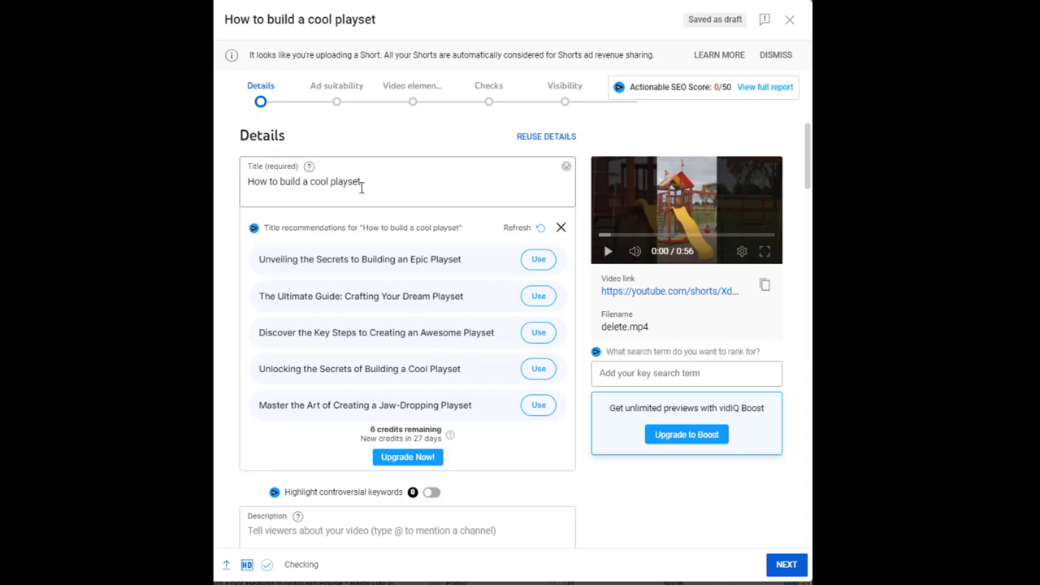
{"action": "mouse_move", "coordinate": [409, 186]}
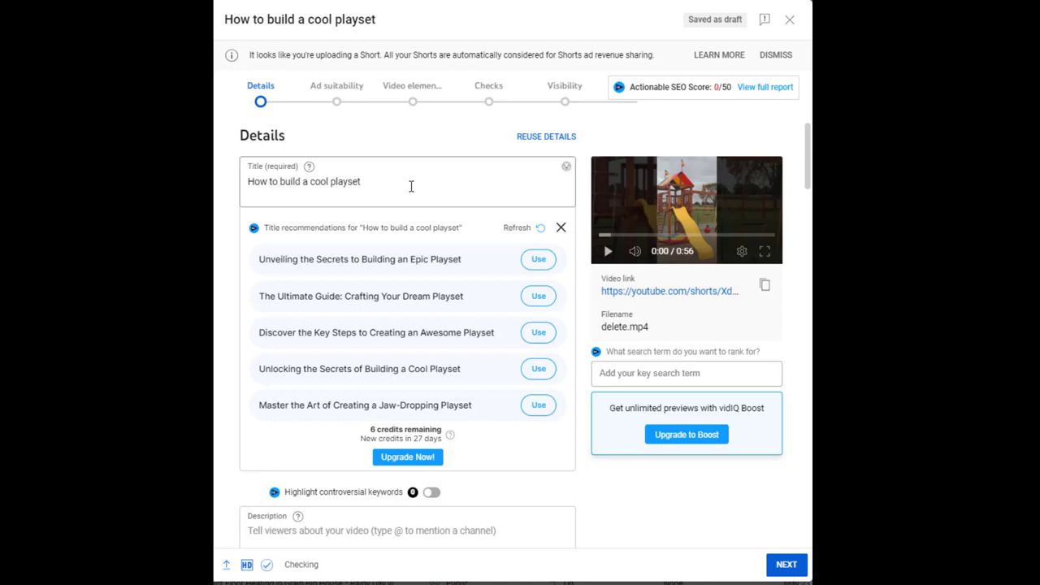
{"action": "mouse_move", "coordinate": [481, 374]}
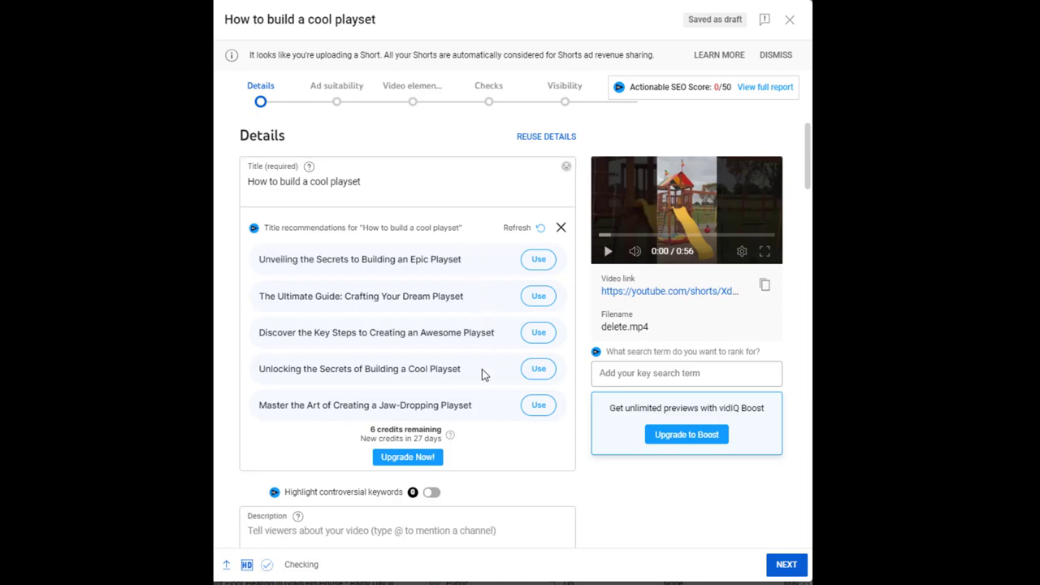
{"action": "mouse_move", "coordinate": [468, 280]}
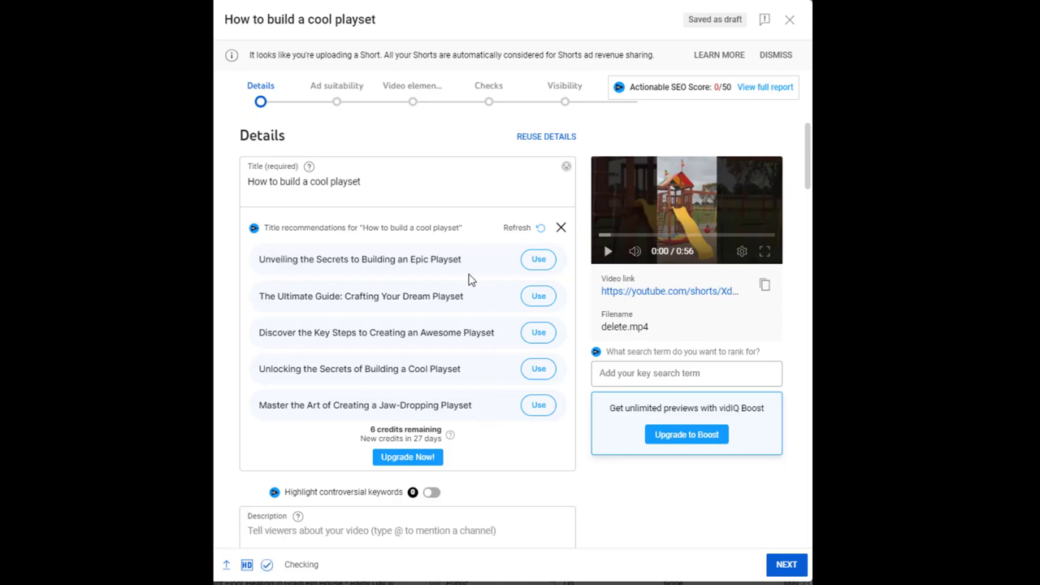
{"action": "mouse_move", "coordinate": [491, 411]}
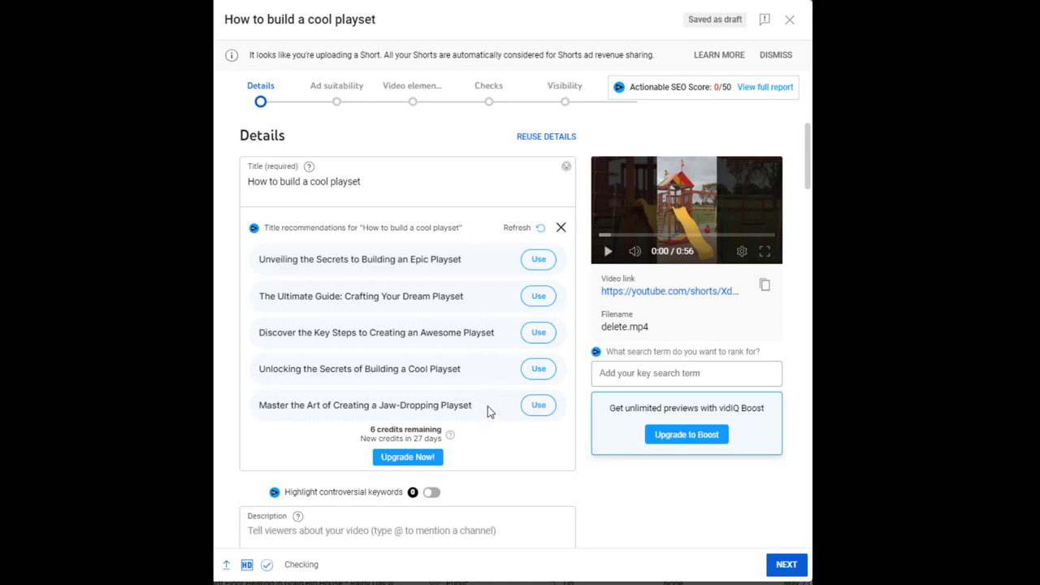
{"action": "mouse_move", "coordinate": [538, 260]}
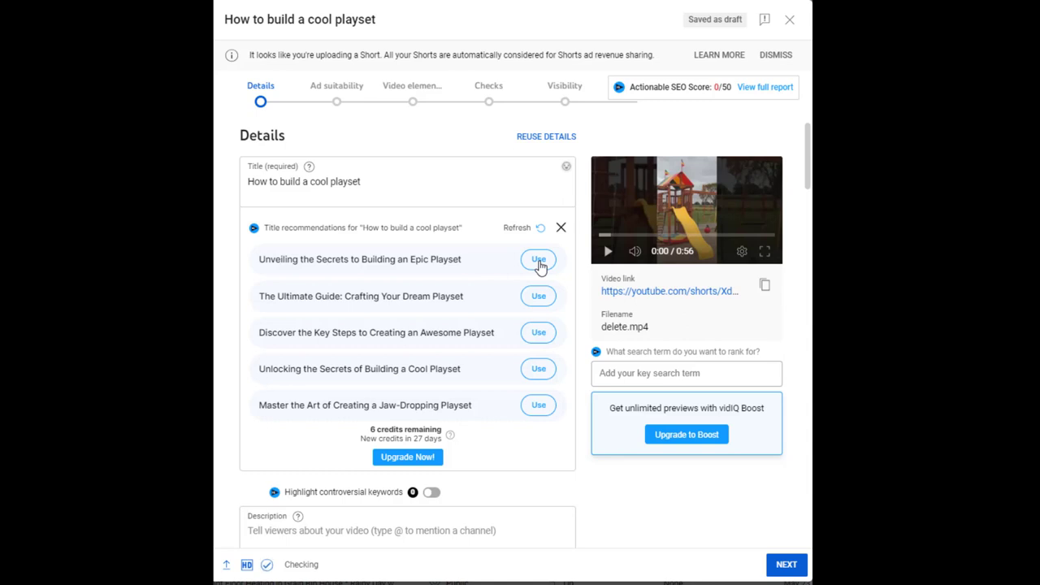
- Apply the first suggestion 'Unveiling the Secrets to Building an Epic Playset' and move down to the description
{"action": "left_click", "coordinate": [538, 261]}
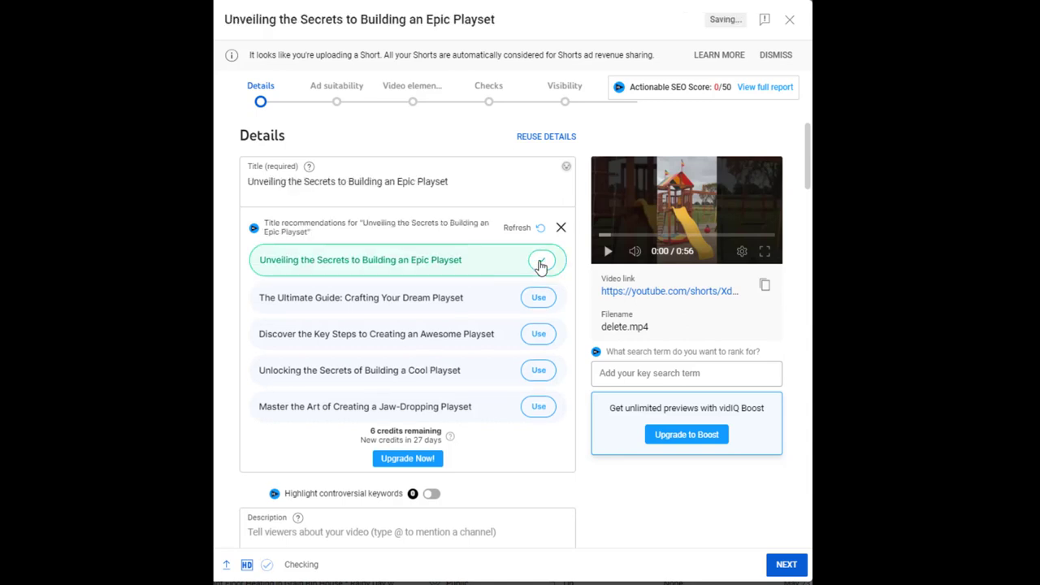
{"action": "left_click", "coordinate": [541, 260]}
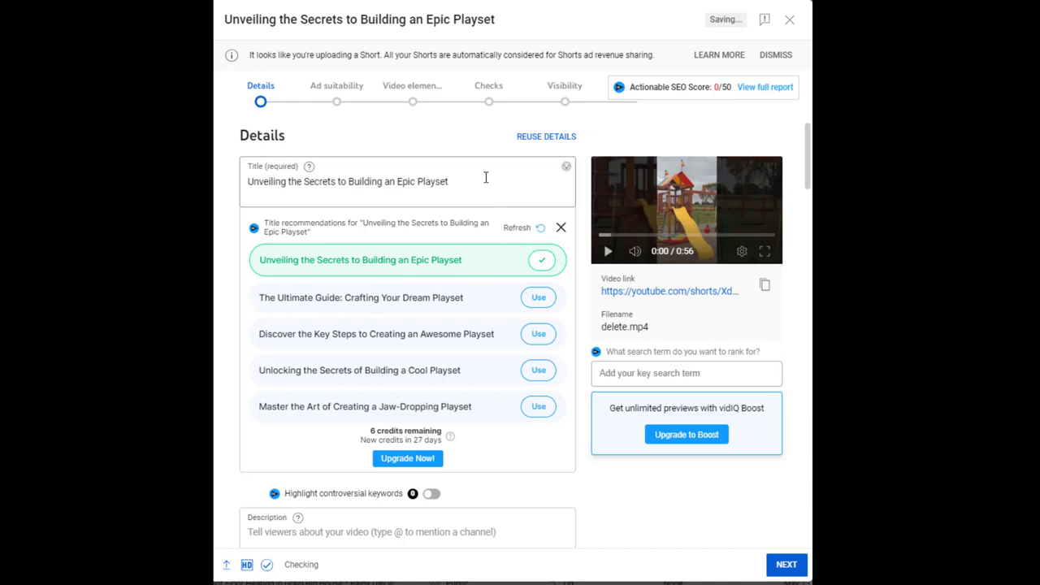
{"action": "scroll", "scroll_direction": "down", "scroll_amount": 3}
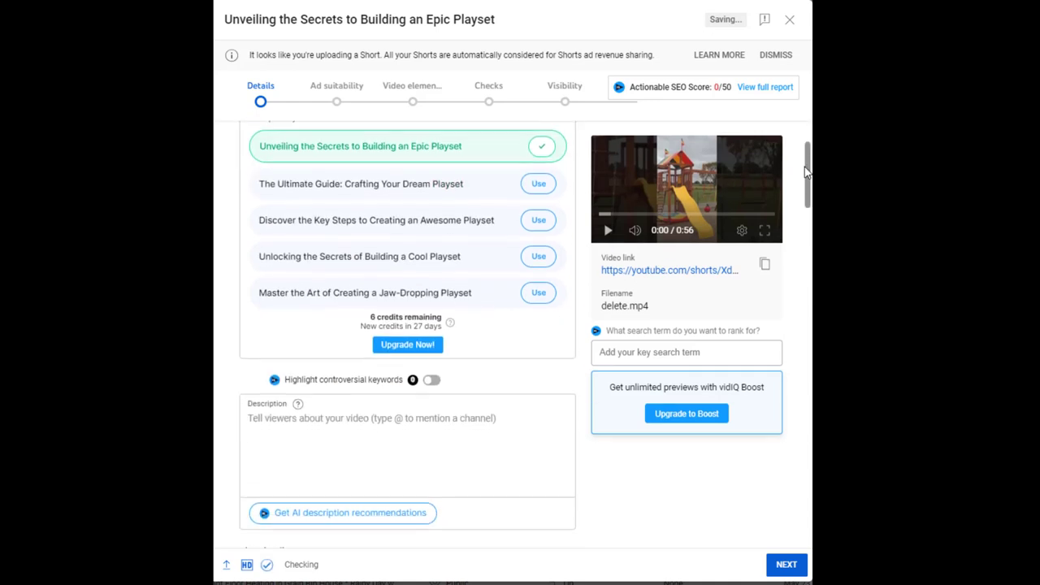
{"action": "scroll", "scroll_direction": "down", "scroll_amount": 3}
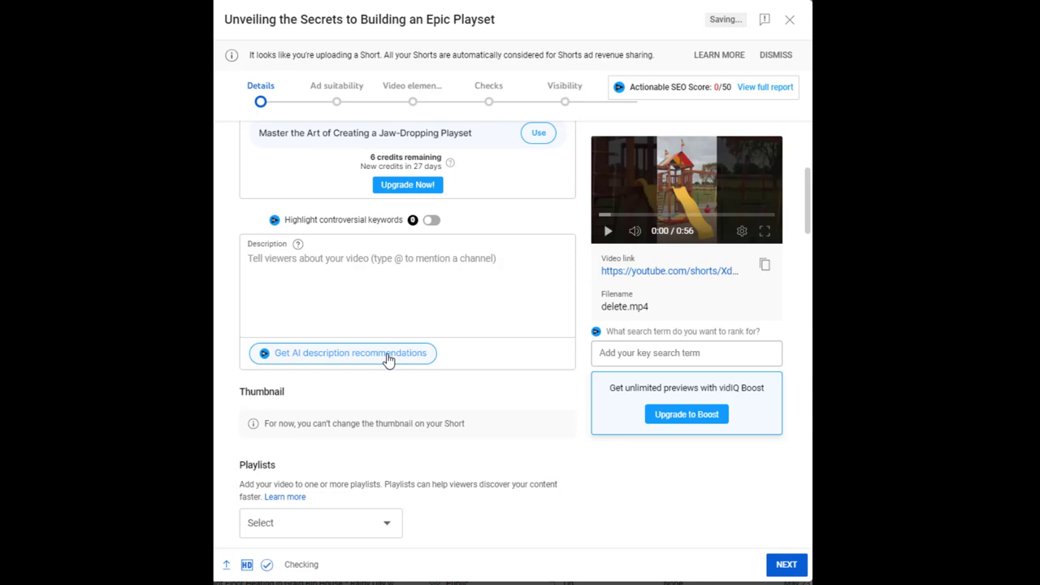
- Generate AI description drafts from the keywords 'building a playset' and read the first one
{"action": "left_click", "coordinate": [345, 352]}
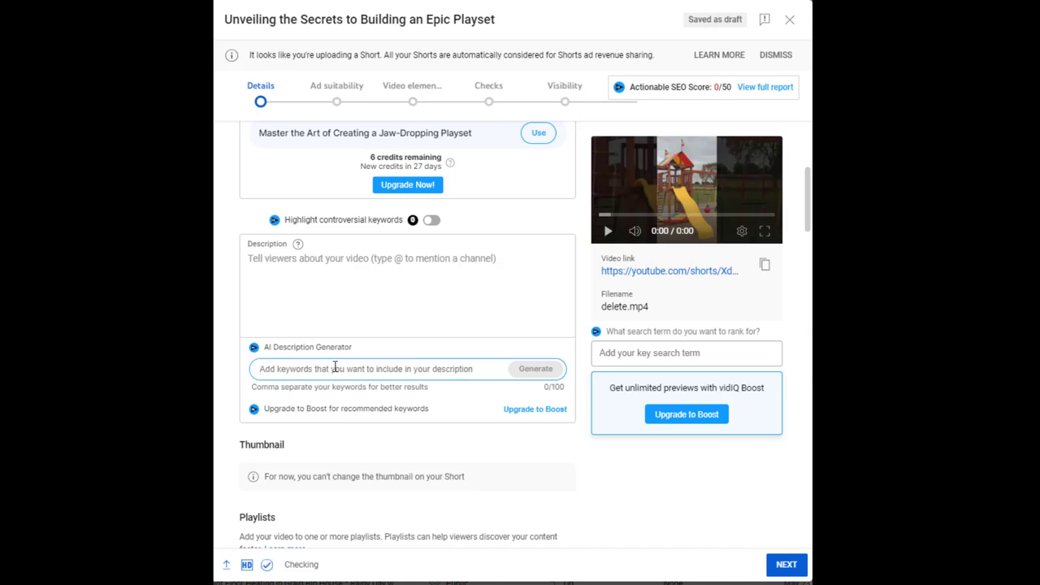
{"action": "type", "text": "build"}
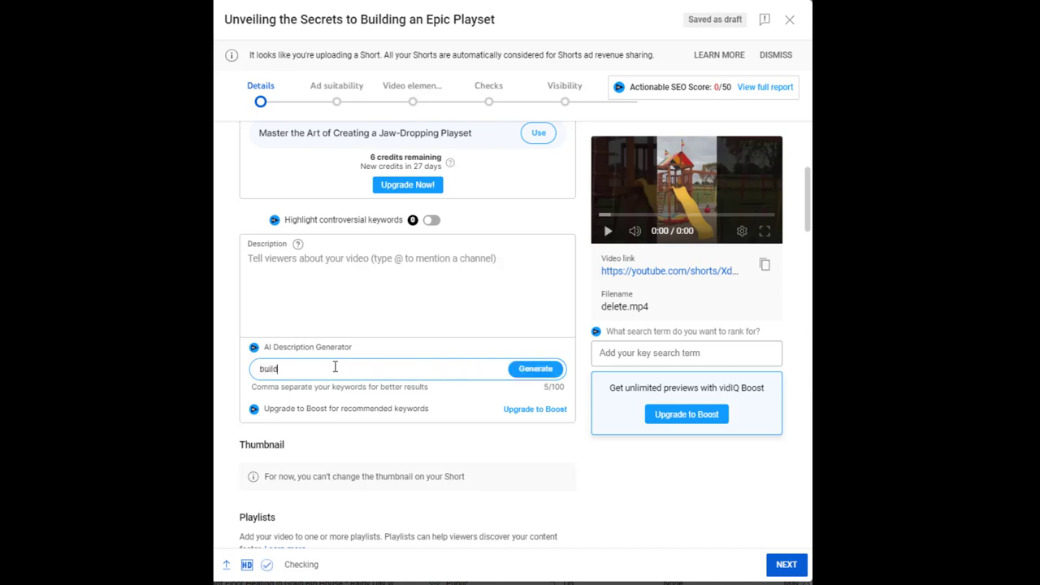
{"action": "type", "text": "ing a play"}
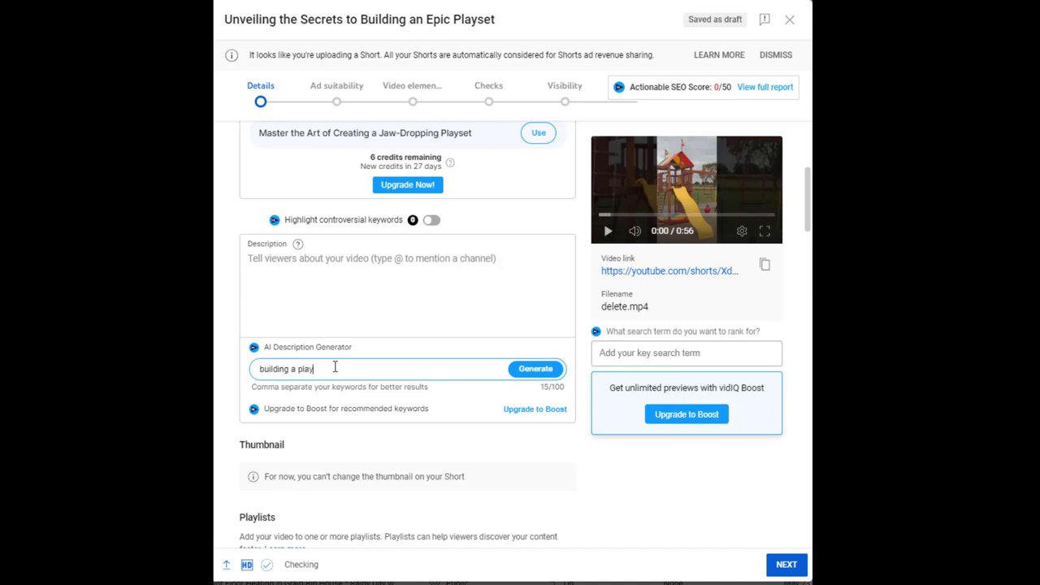
{"action": "type", "text": "set"}
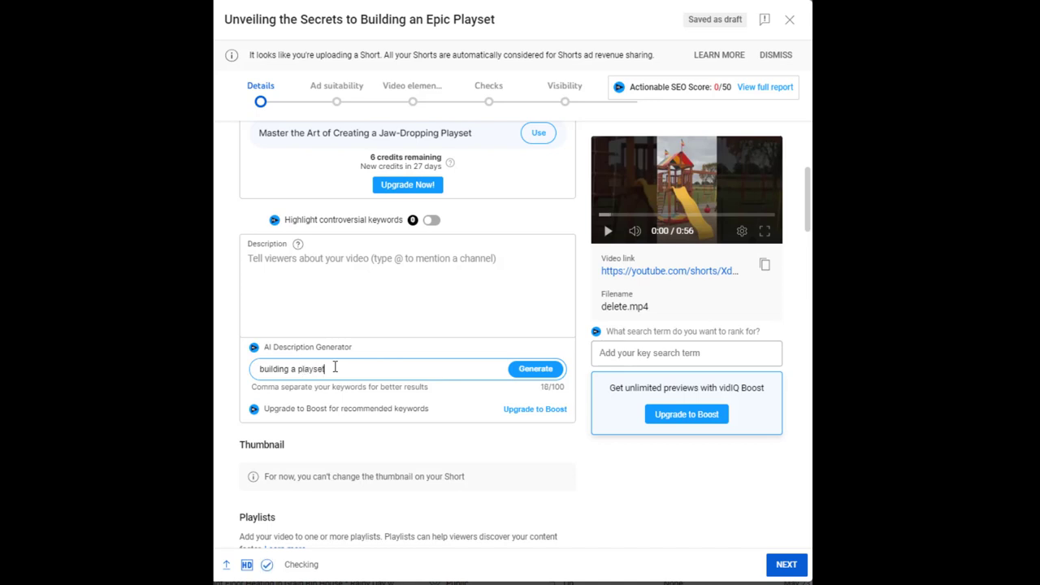
{"action": "left_click", "coordinate": [535, 369]}
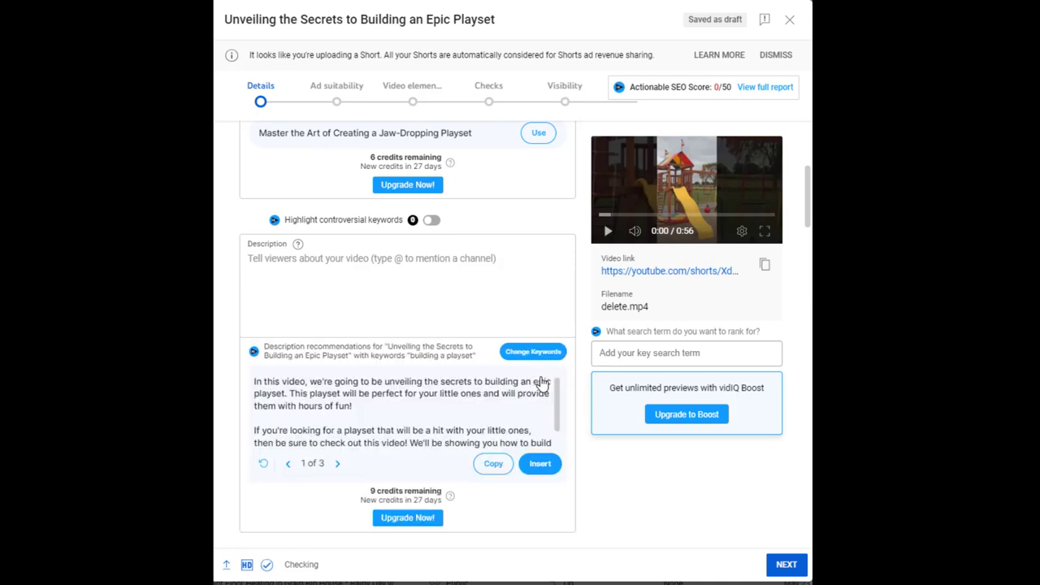
{"action": "mouse_move", "coordinate": [445, 414]}
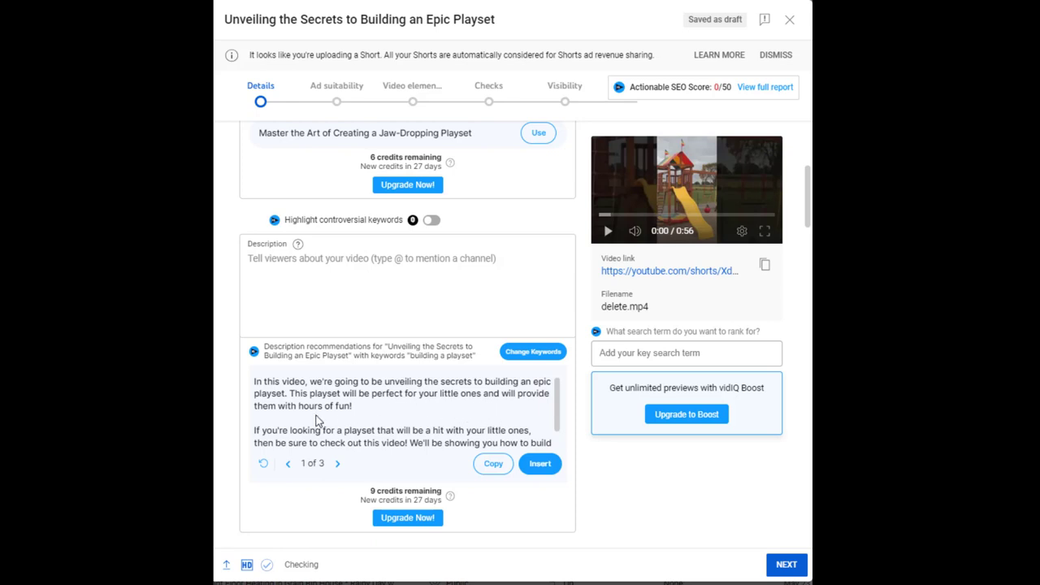
{"action": "mouse_move", "coordinate": [470, 409]}
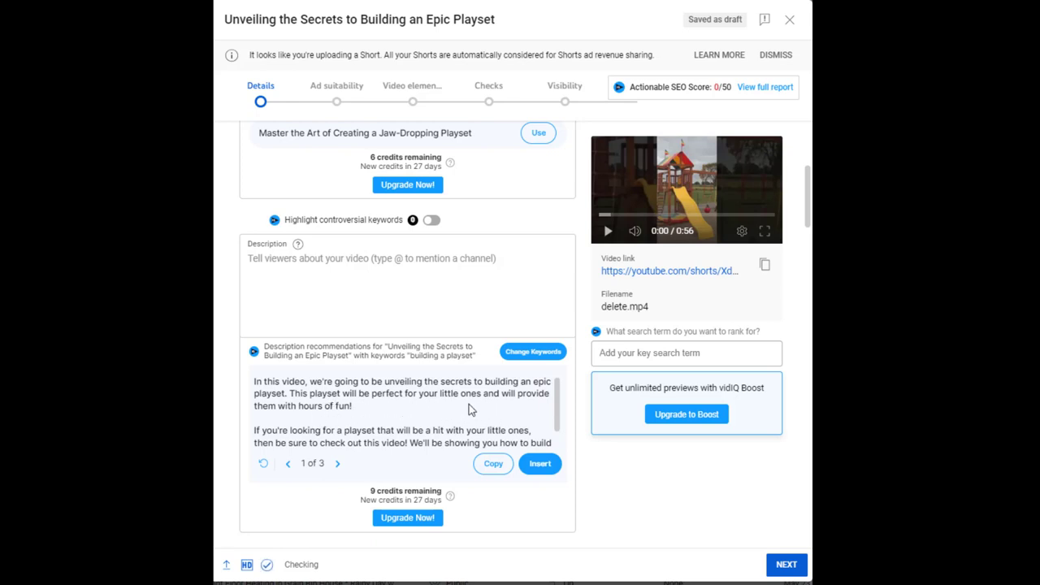
{"action": "mouse_move", "coordinate": [398, 426]}
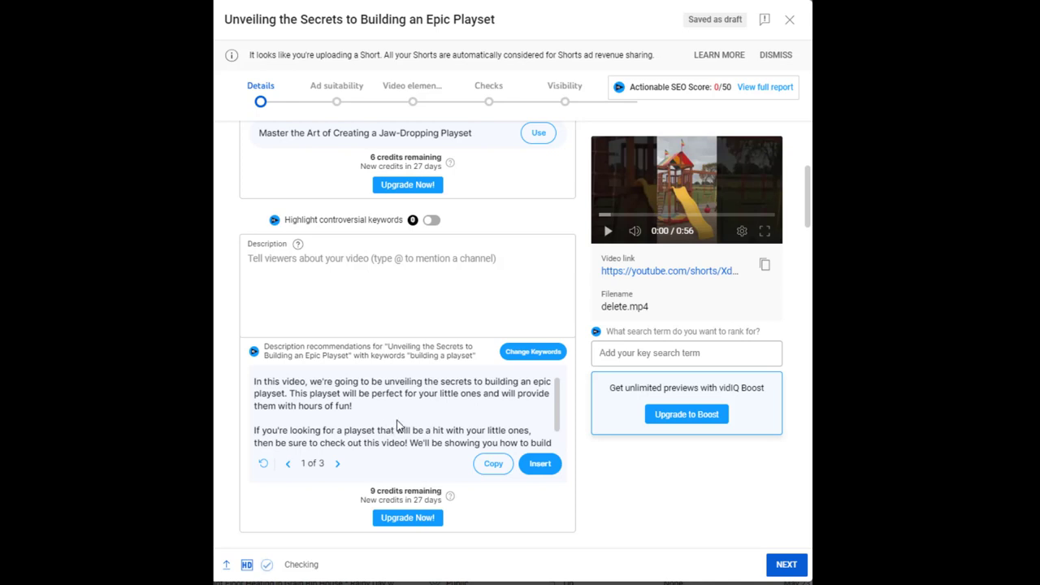
{"action": "scroll", "scroll_direction": "down", "scroll_amount": 3}
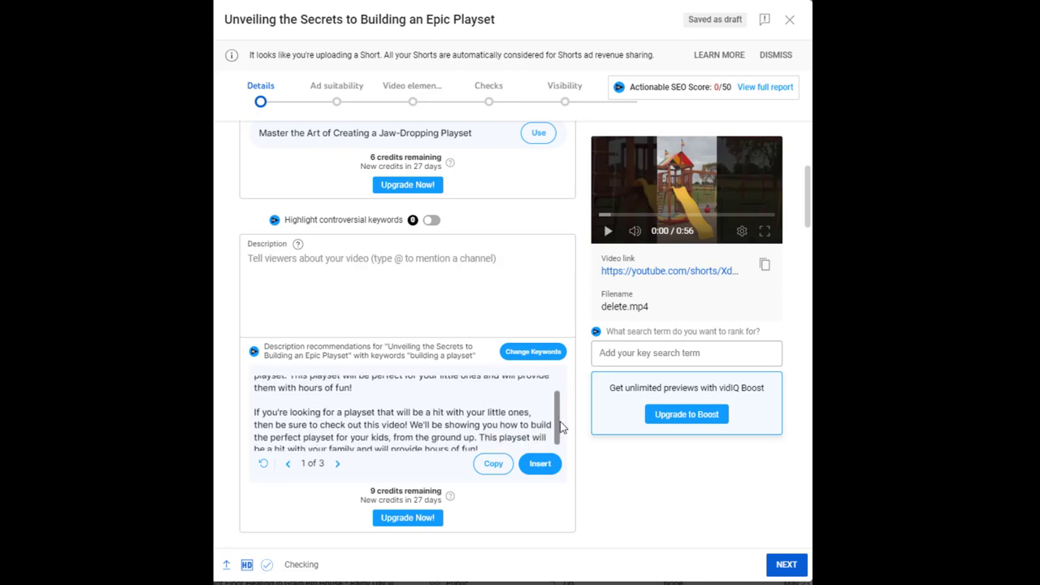
{"action": "scroll", "scroll_direction": "down", "scroll_amount": 3}
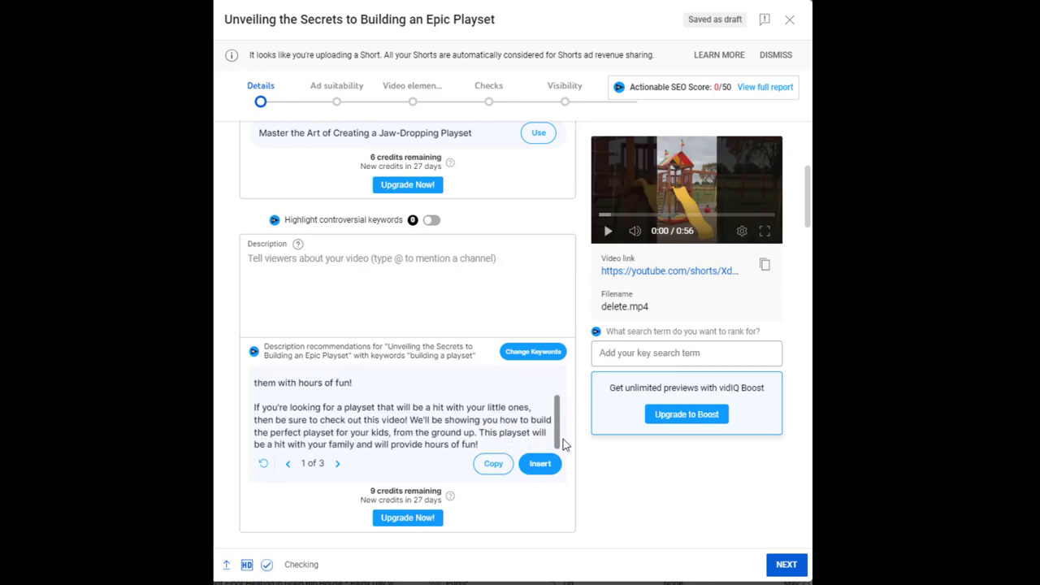
{"action": "mouse_move", "coordinate": [435, 432]}
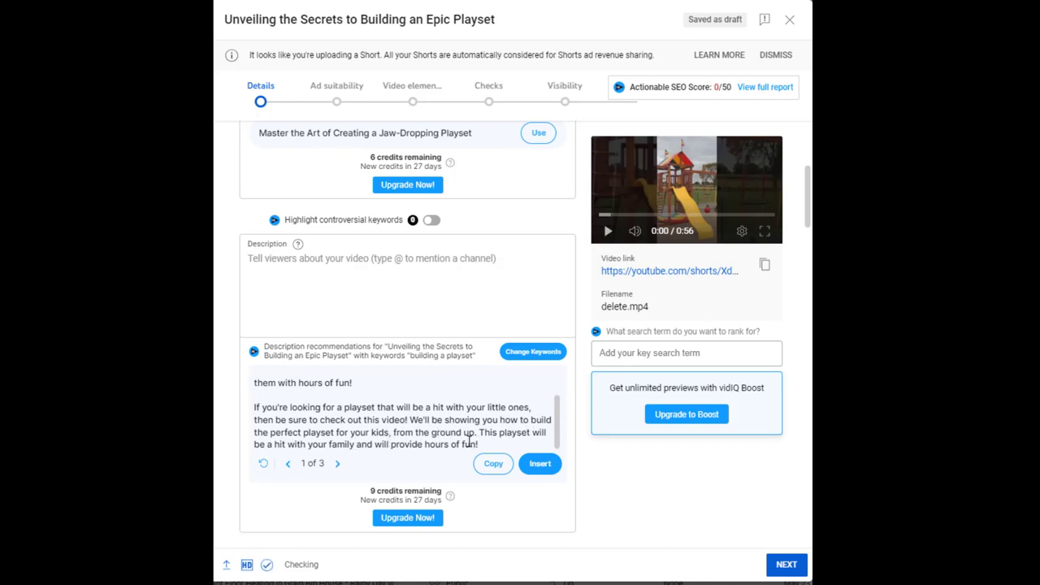
{"action": "mouse_move", "coordinate": [367, 456]}
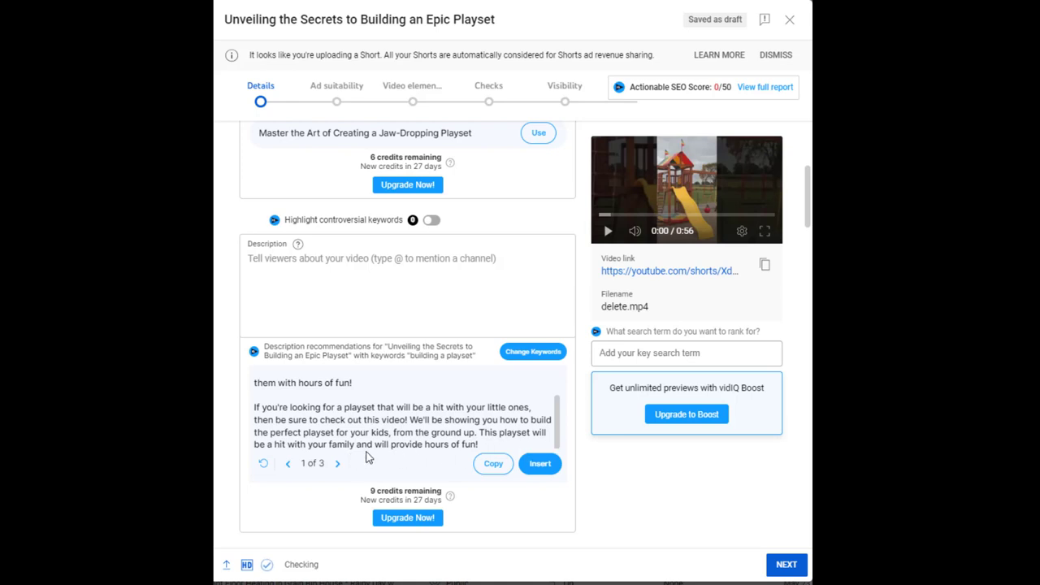
{"action": "mouse_move", "coordinate": [560, 422]}
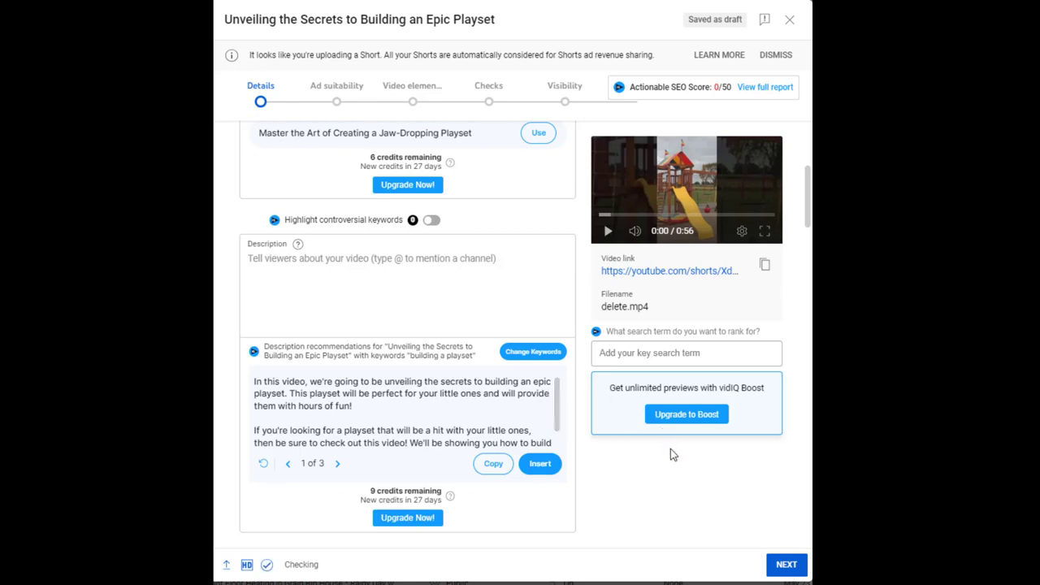
{"action": "mouse_move", "coordinate": [666, 479]}
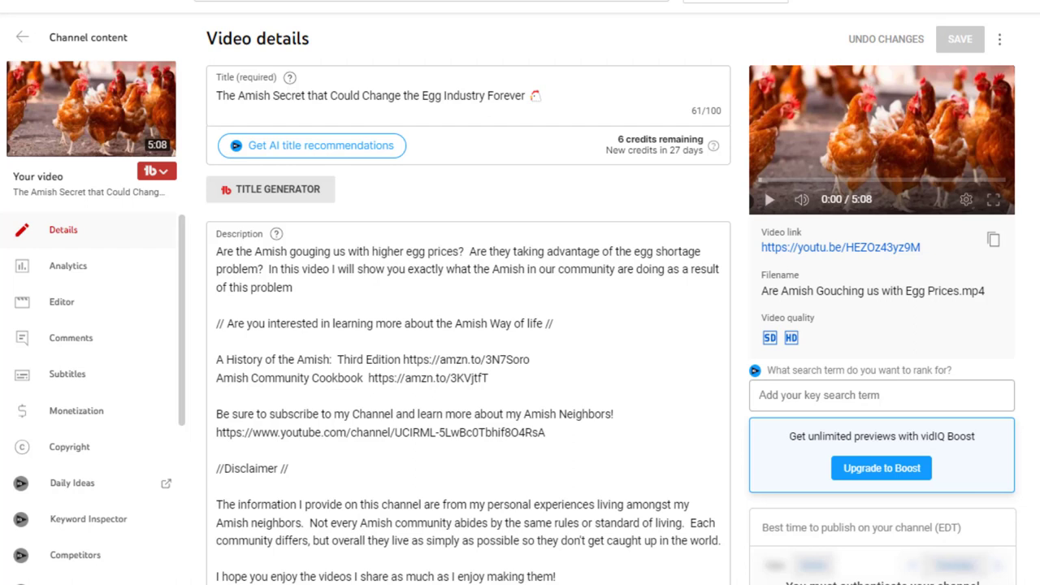
{"action": "mouse_move", "coordinate": [626, 208]}
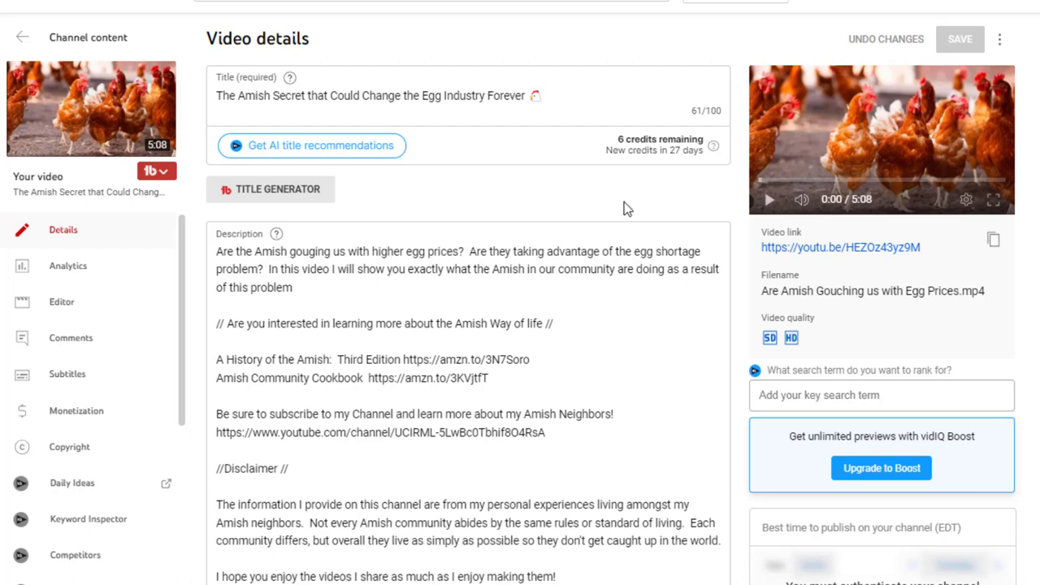
{"action": "mouse_move", "coordinate": [445, 196]}
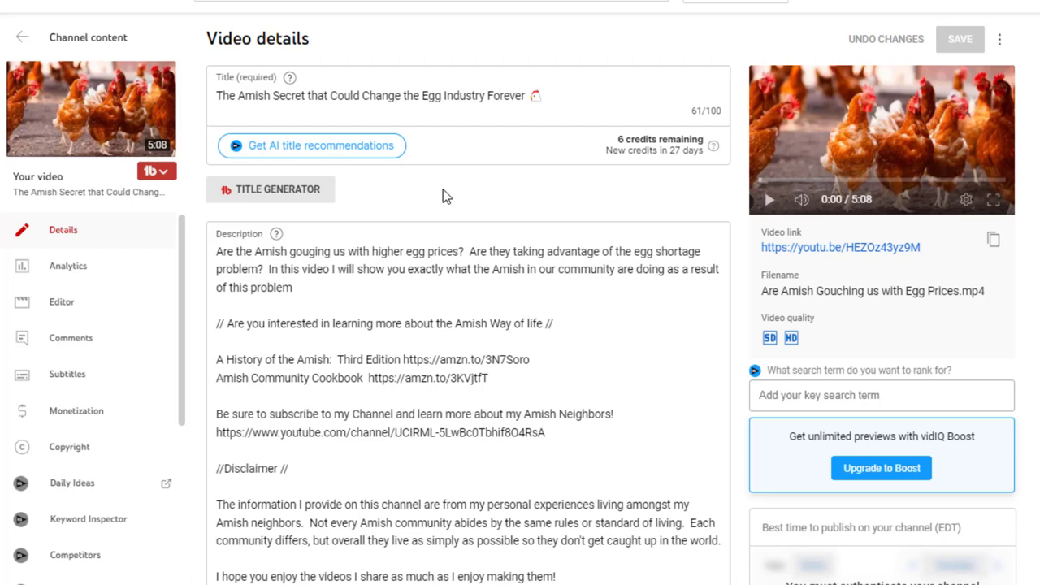
{"action": "mouse_move", "coordinate": [315, 140]}
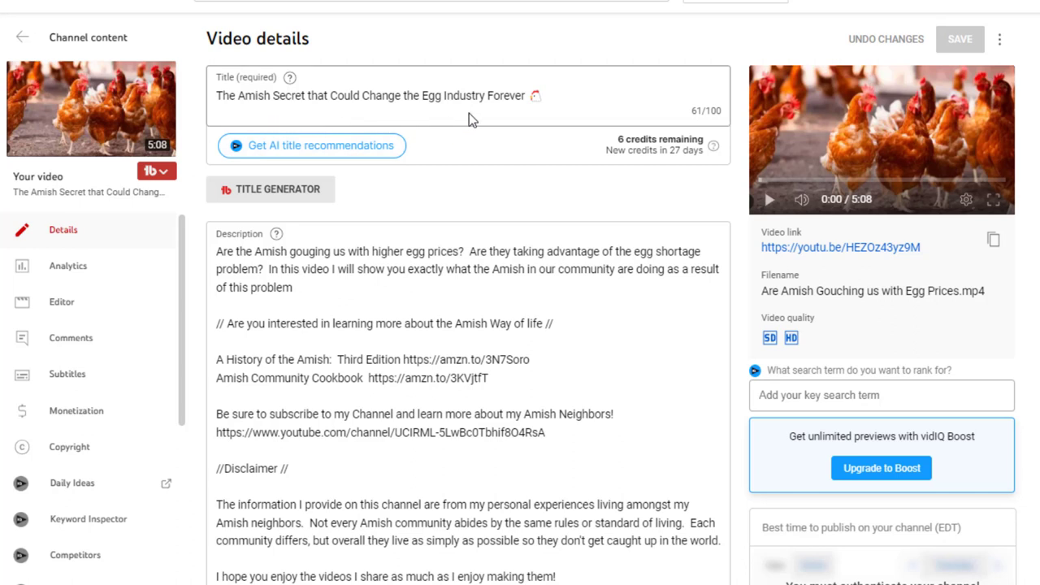
{"action": "mouse_move", "coordinate": [881, 180]}
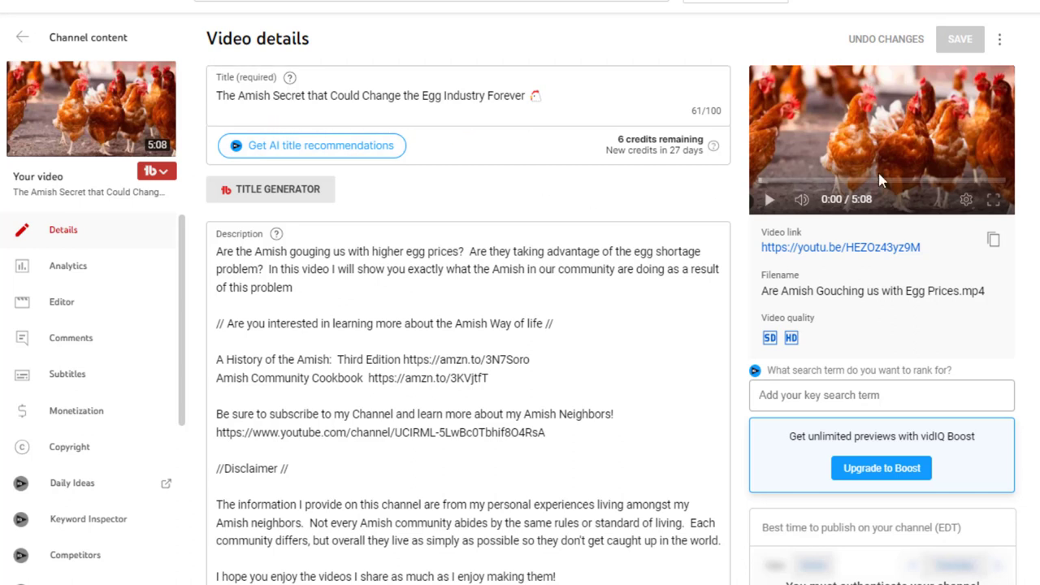
- Scroll through the Amish egg video's description, thumbnail and playlist sections and back up
{"action": "scroll", "scroll_direction": "down", "scroll_amount": 3}
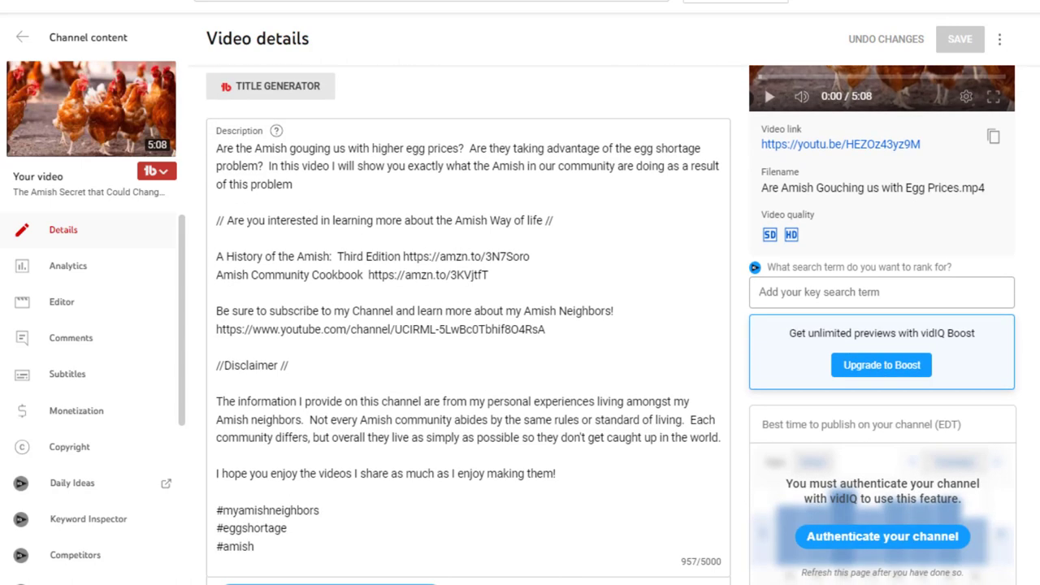
{"action": "scroll", "scroll_direction": "down", "scroll_amount": 3}
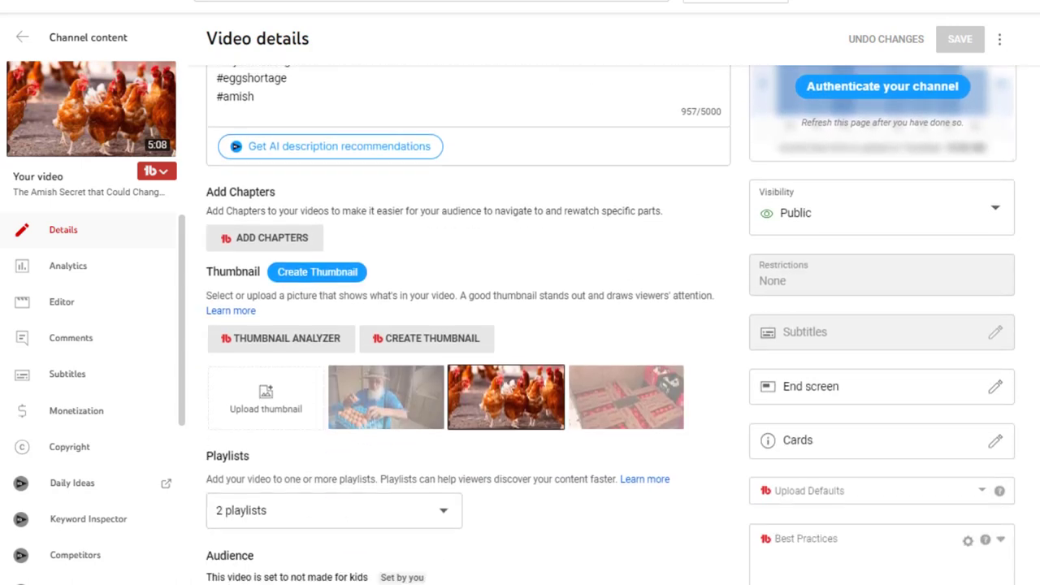
{"action": "scroll", "scroll_direction": "down", "scroll_amount": 3}
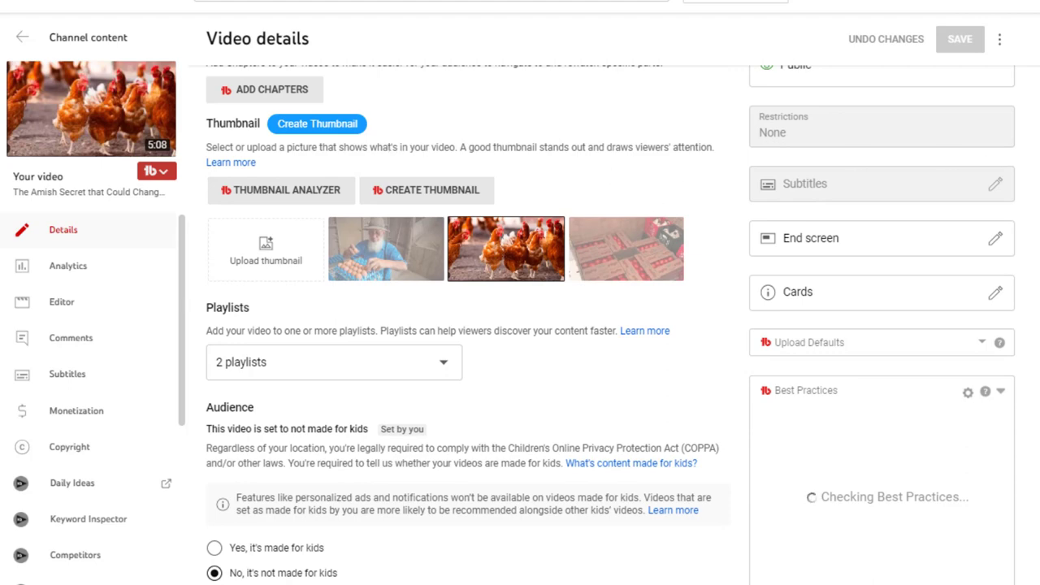
{"action": "scroll", "scroll_direction": "up", "scroll_amount": 3}
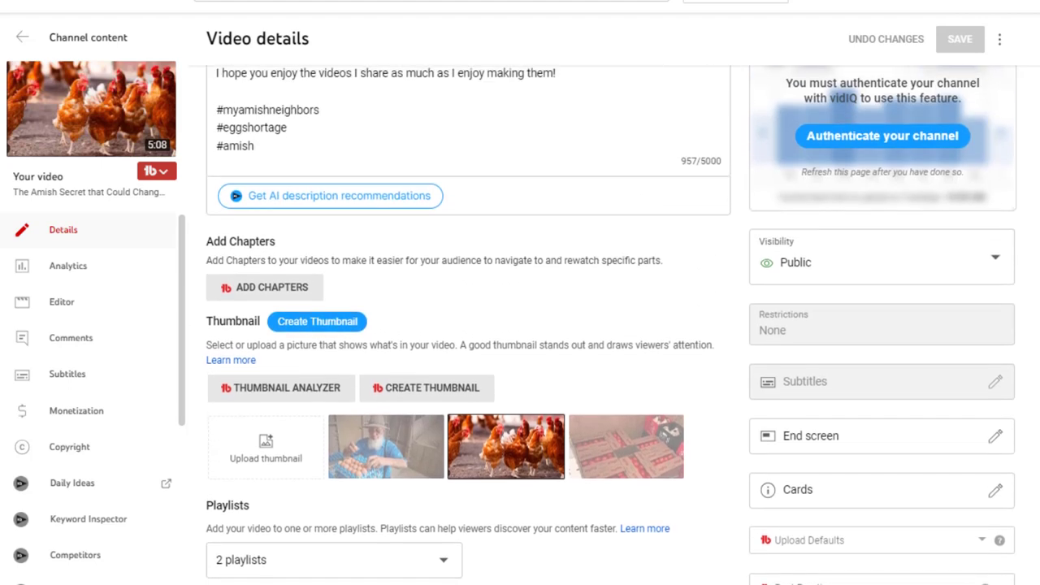
{"action": "scroll", "scroll_direction": "up", "scroll_amount": 3}
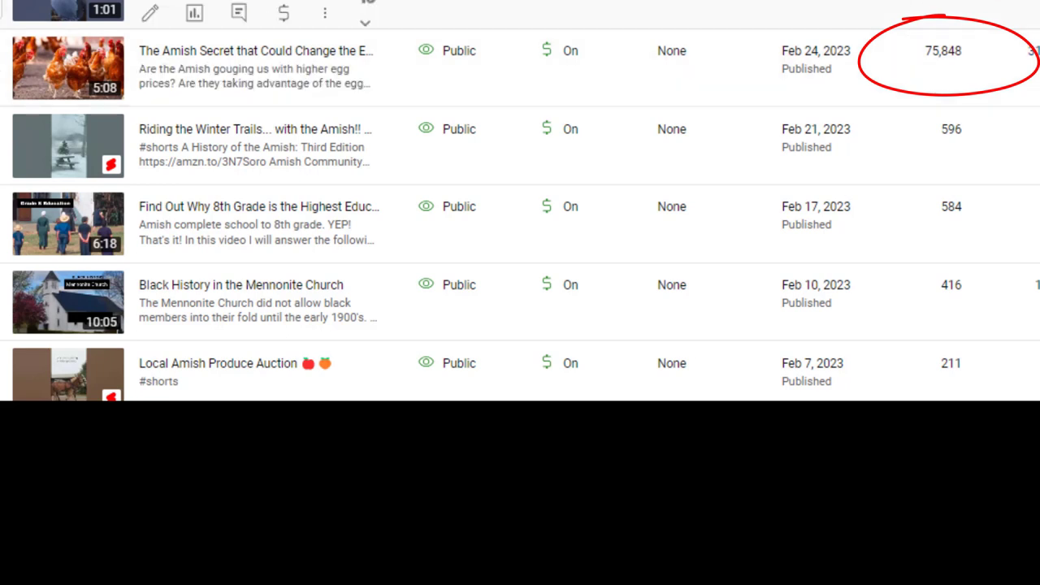
{"action": "mouse_move", "coordinate": [906, 207]}
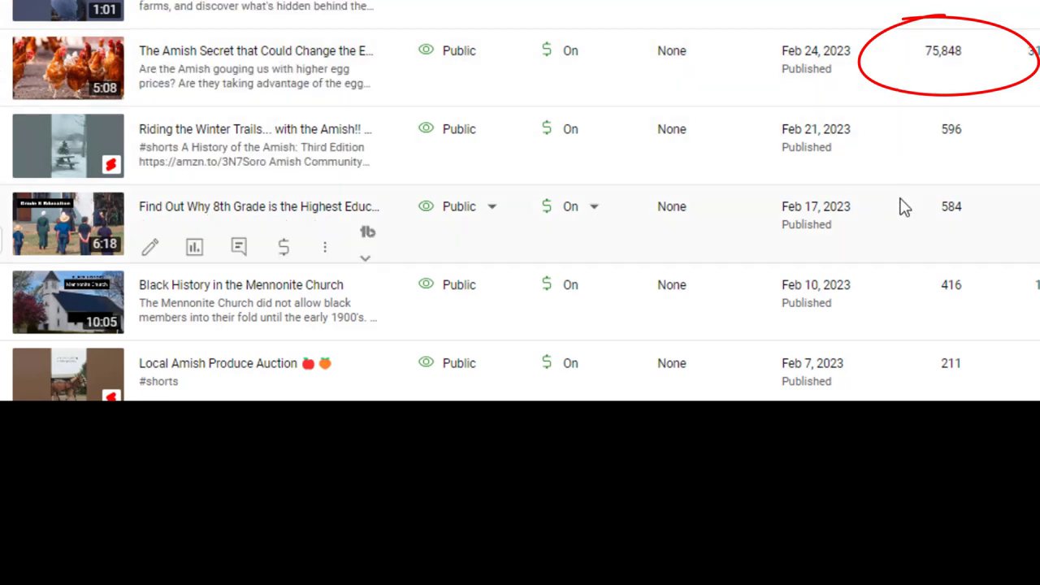
{"action": "mouse_move", "coordinate": [925, 283]}
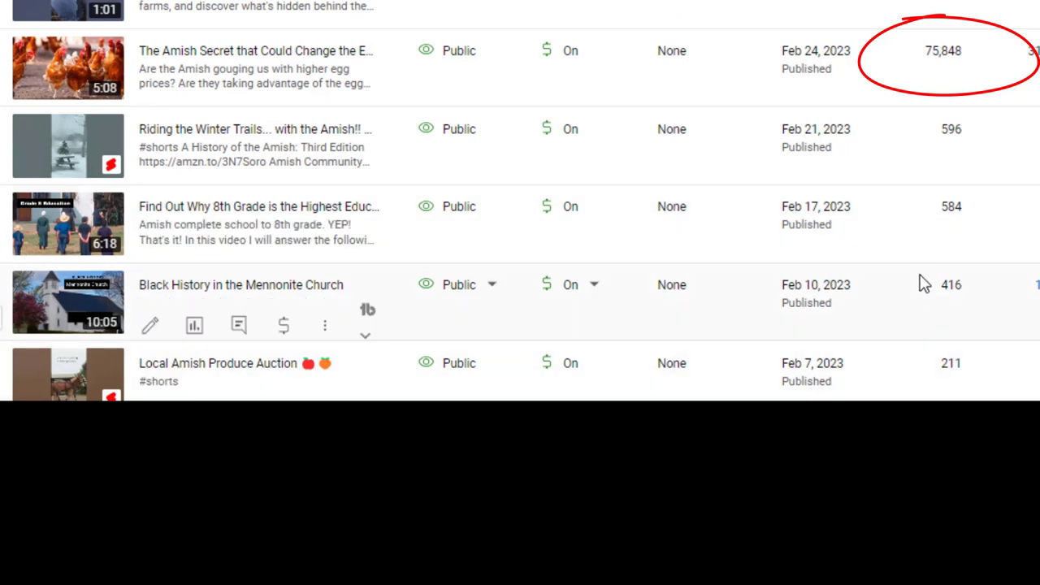
{"action": "mouse_move", "coordinate": [923, 381]}
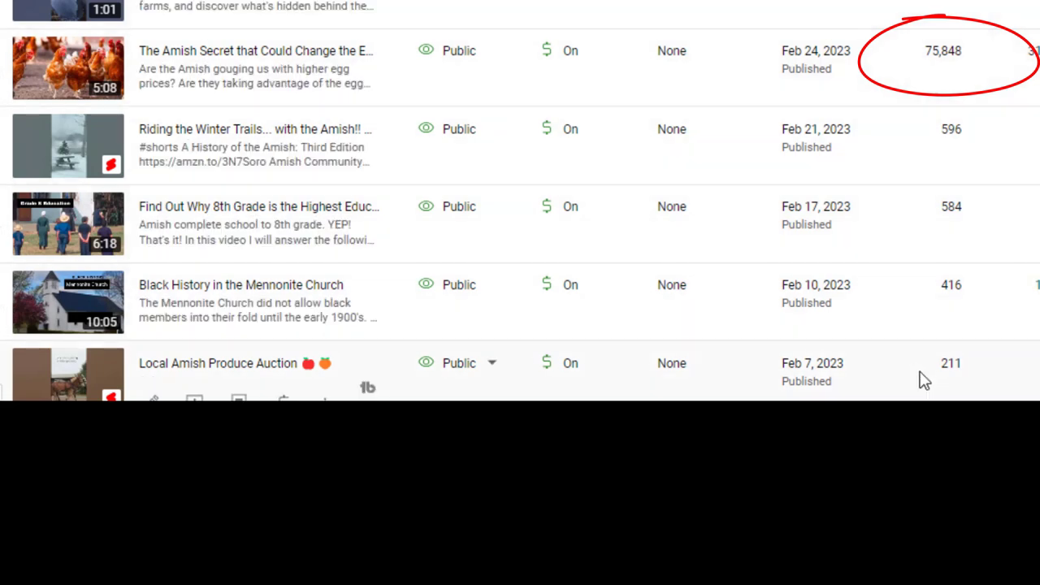
{"action": "mouse_move", "coordinate": [951, 78]}
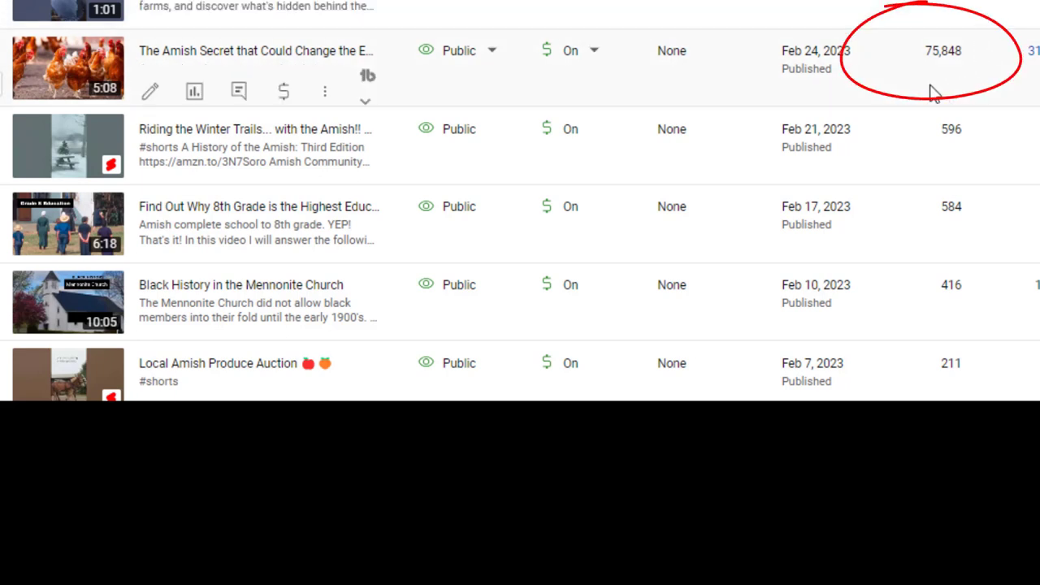
{"action": "mouse_move", "coordinate": [952, 114]}
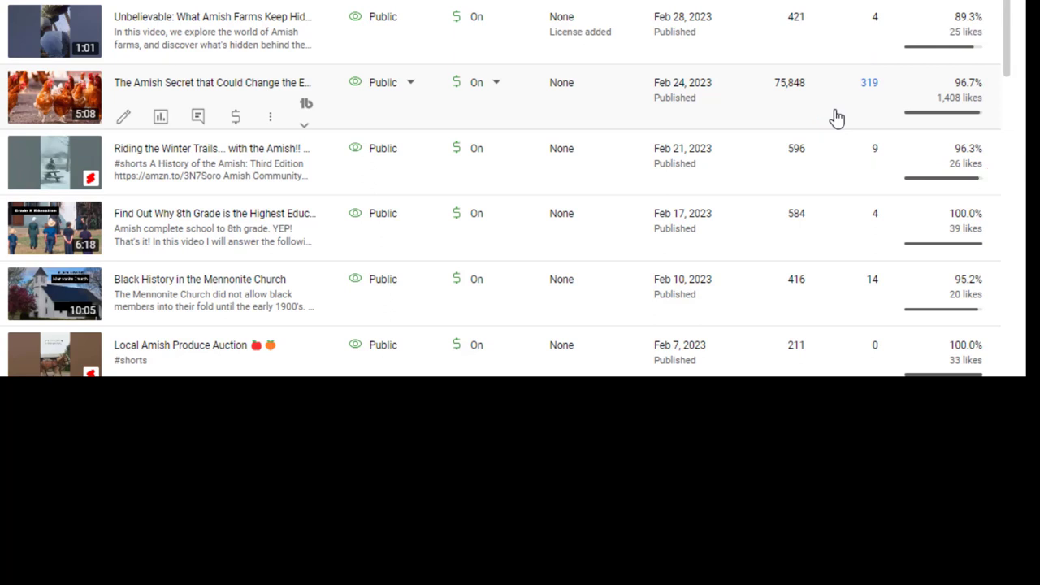
{"action": "scroll", "scroll_direction": "down", "scroll_amount": 3}
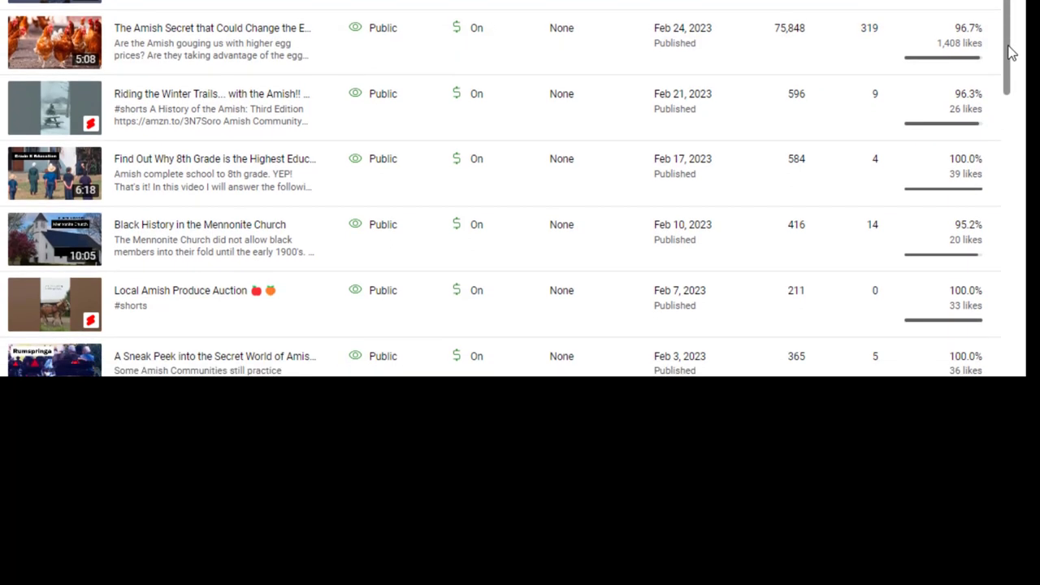
{"action": "scroll", "scroll_direction": "up", "scroll_amount": 3}
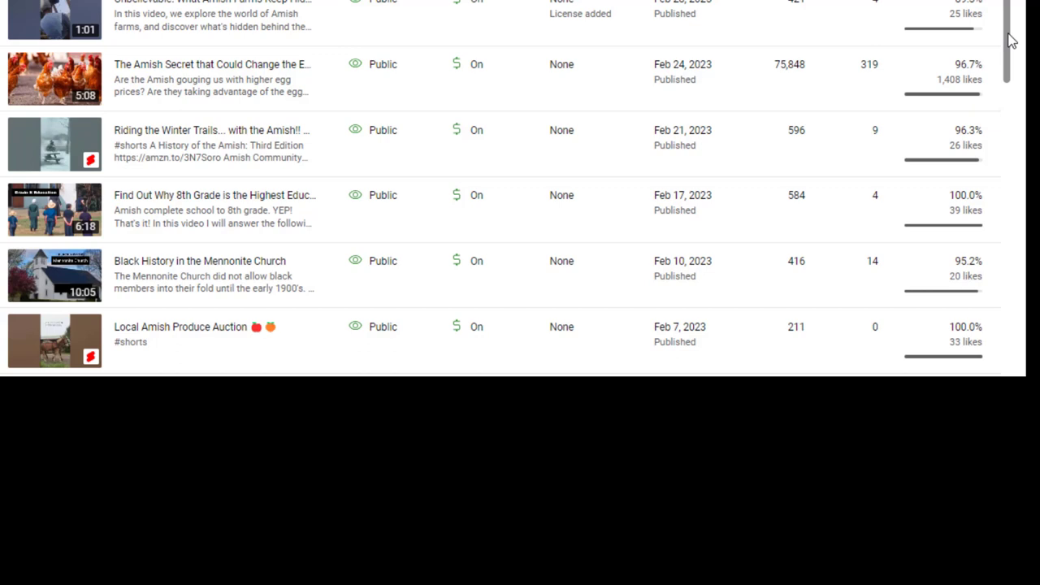
{"action": "mouse_move", "coordinate": [1020, 46]}
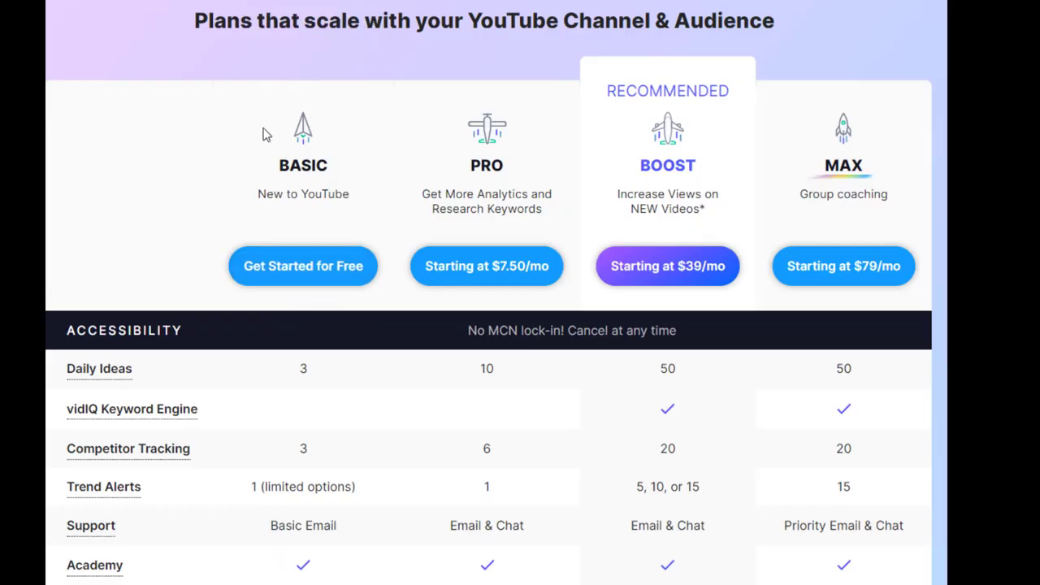
{"action": "mouse_move", "coordinate": [234, 222]}
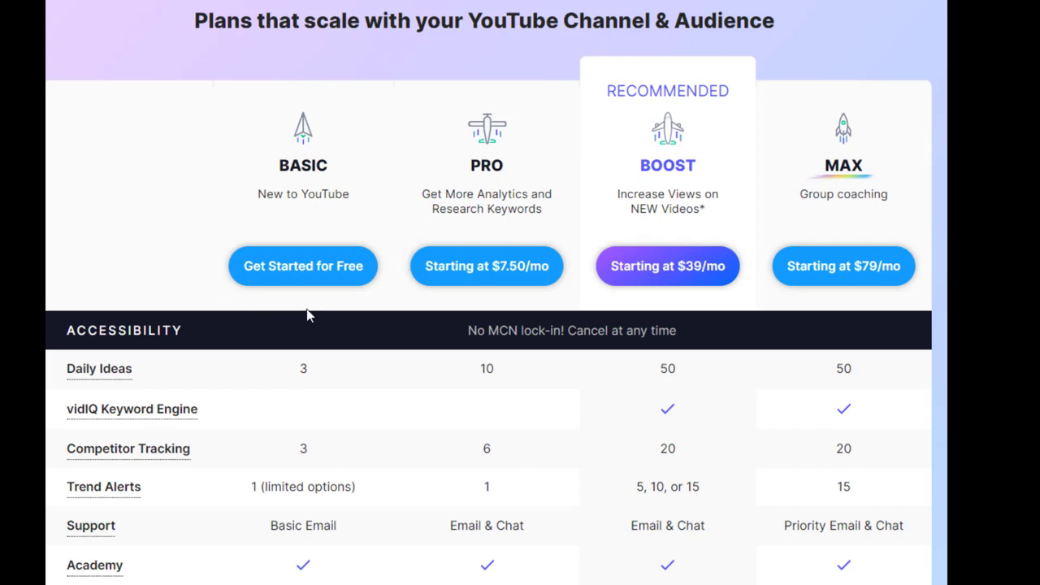
{"action": "mouse_move", "coordinate": [578, 429]}
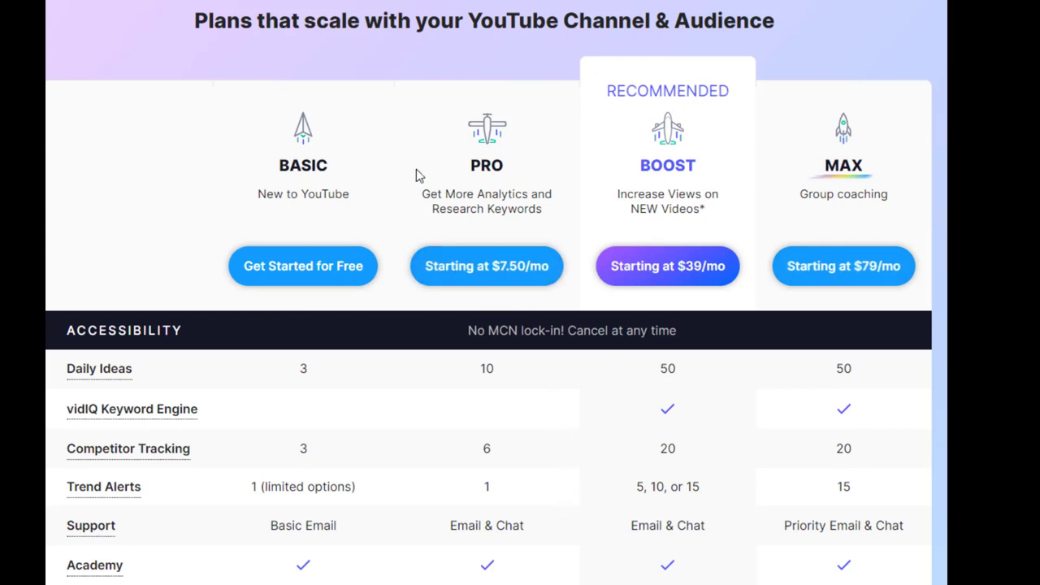
{"action": "mouse_move", "coordinate": [549, 305]}
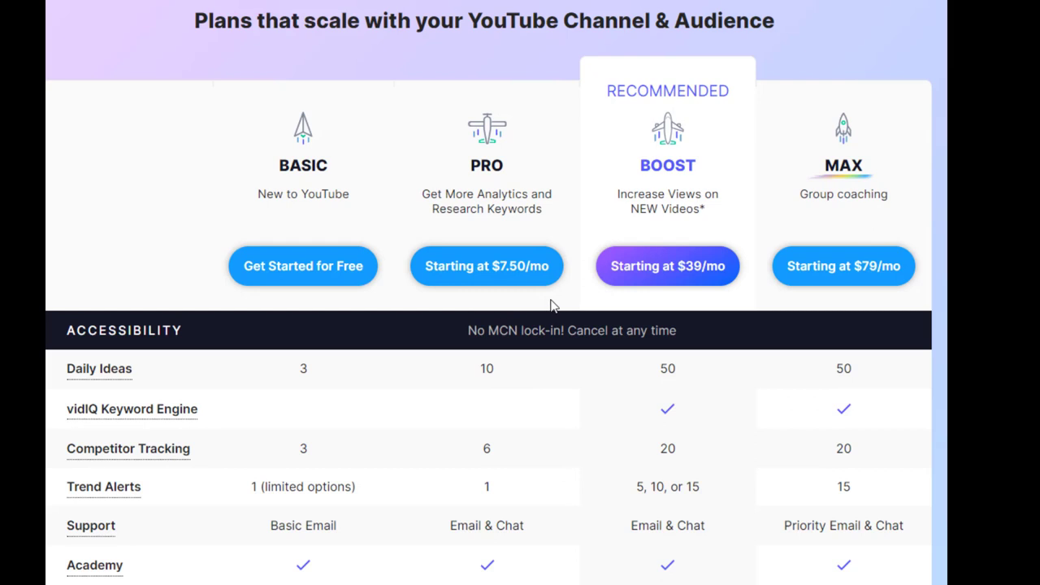
{"action": "mouse_move", "coordinate": [572, 275]}
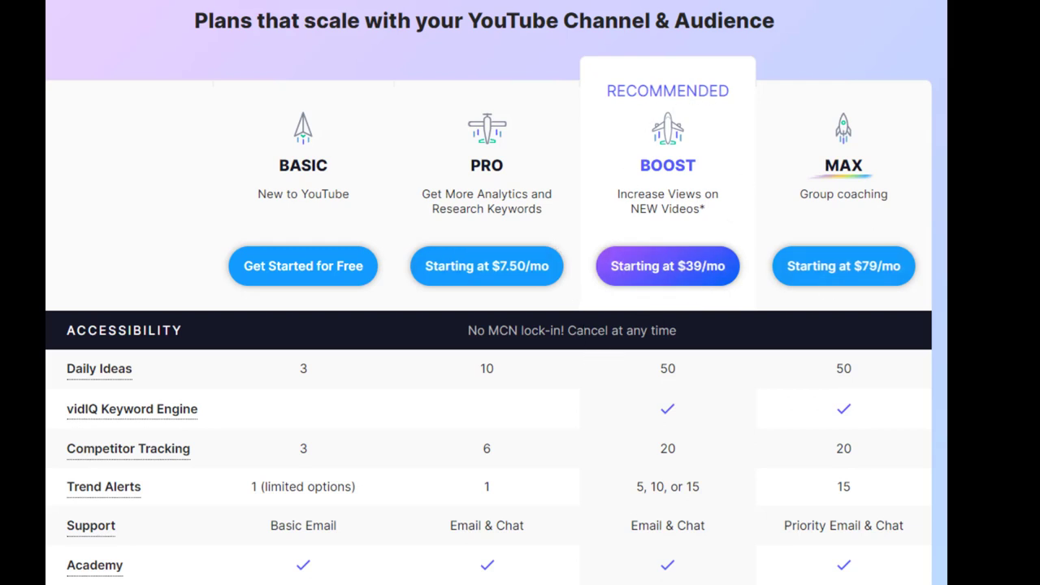
- Scroll through the Basic, Pro, Boost and Max plan comparison table on the pricing page
{"action": "scroll", "scroll_direction": "down", "scroll_amount": 3}
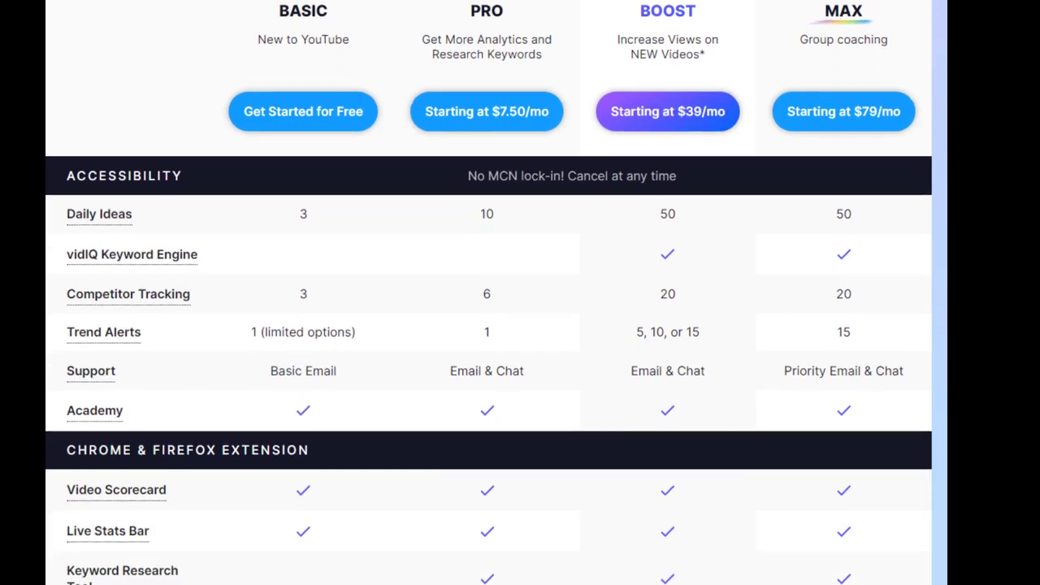
{"action": "scroll", "scroll_direction": "down", "scroll_amount": 3}
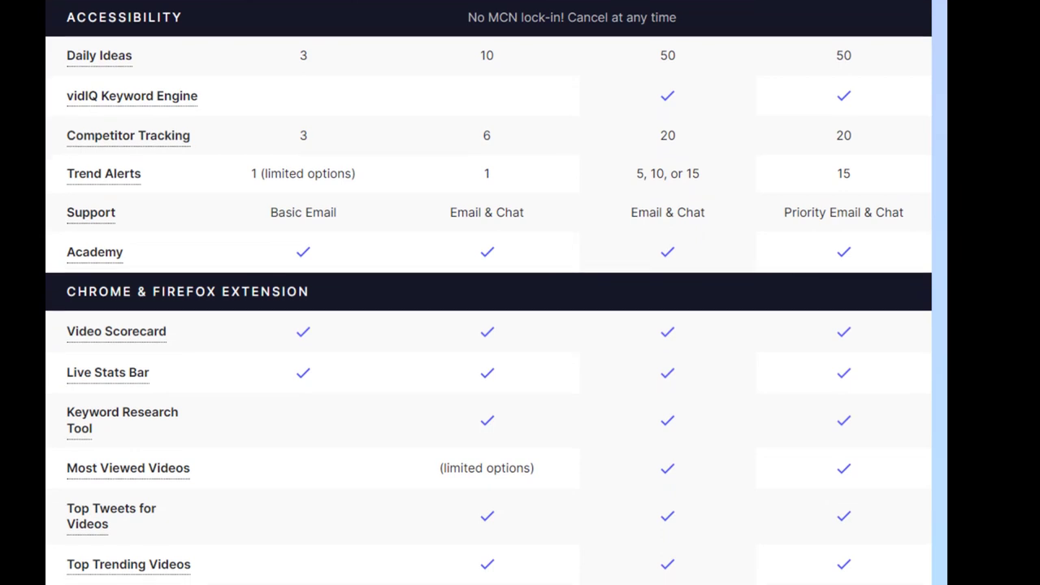
{"action": "scroll", "scroll_direction": "down", "scroll_amount": 3}
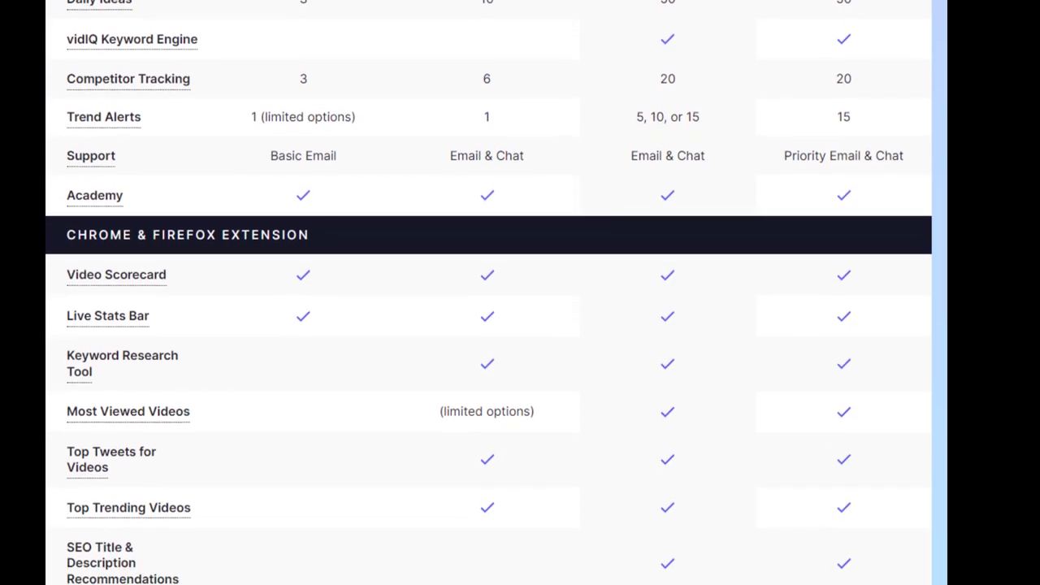
{"action": "scroll", "scroll_direction": "down", "scroll_amount": 3}
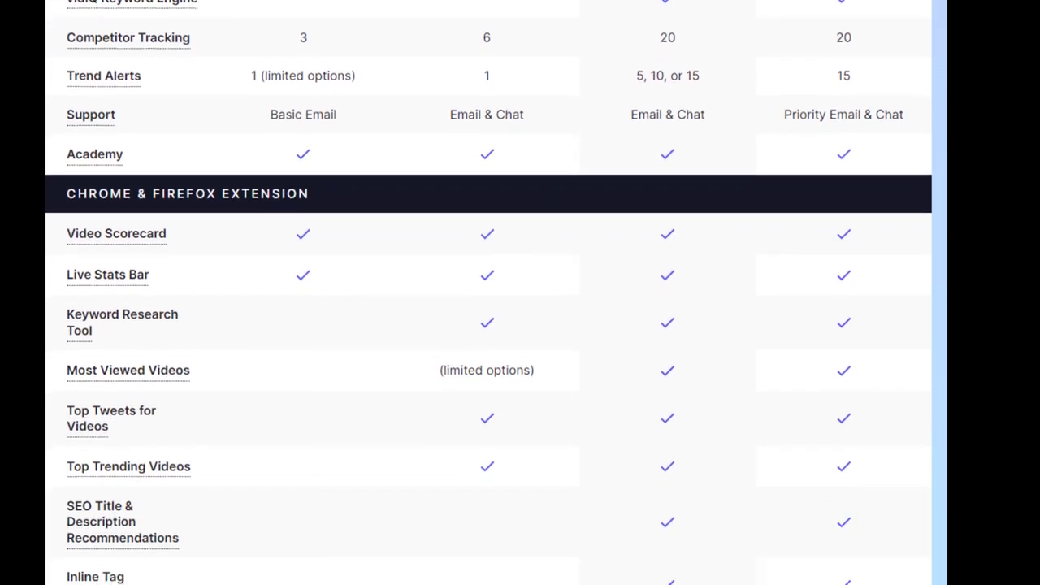
{"action": "scroll", "scroll_direction": "up", "scroll_amount": 3}
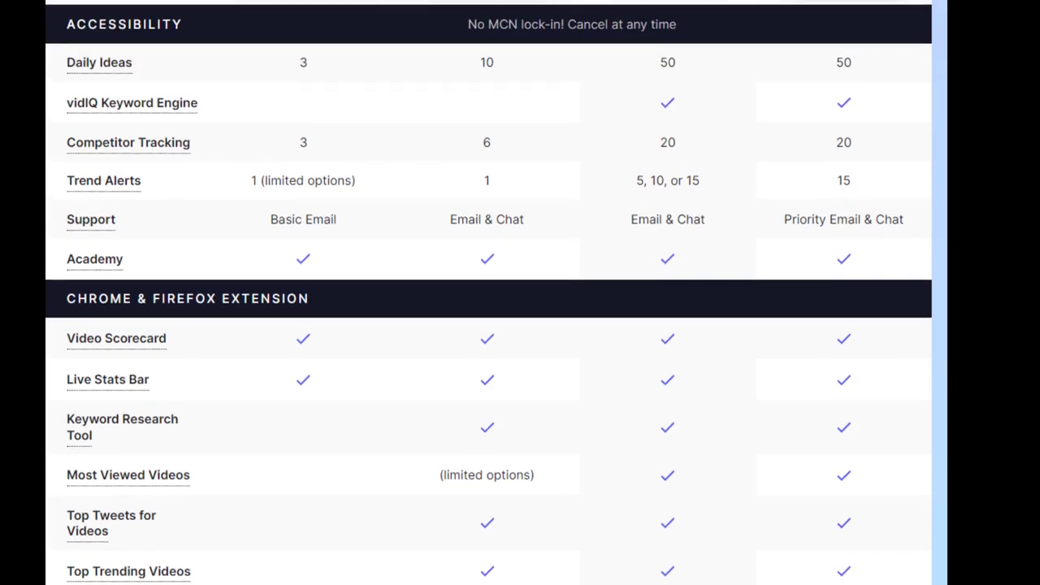
{"action": "scroll", "scroll_direction": "up", "scroll_amount": 3}
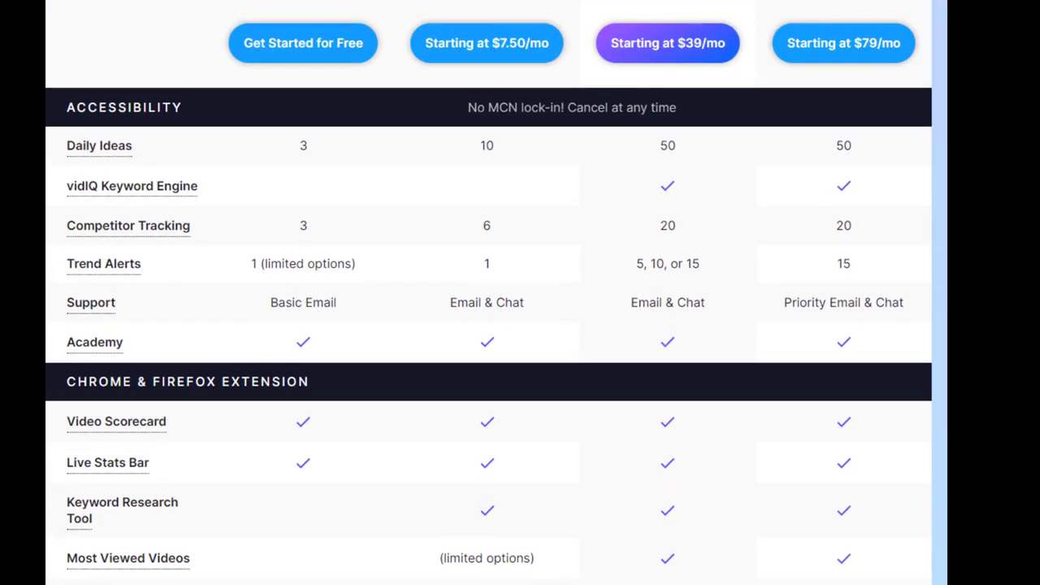
{"action": "mouse_move", "coordinate": [393, 398]}
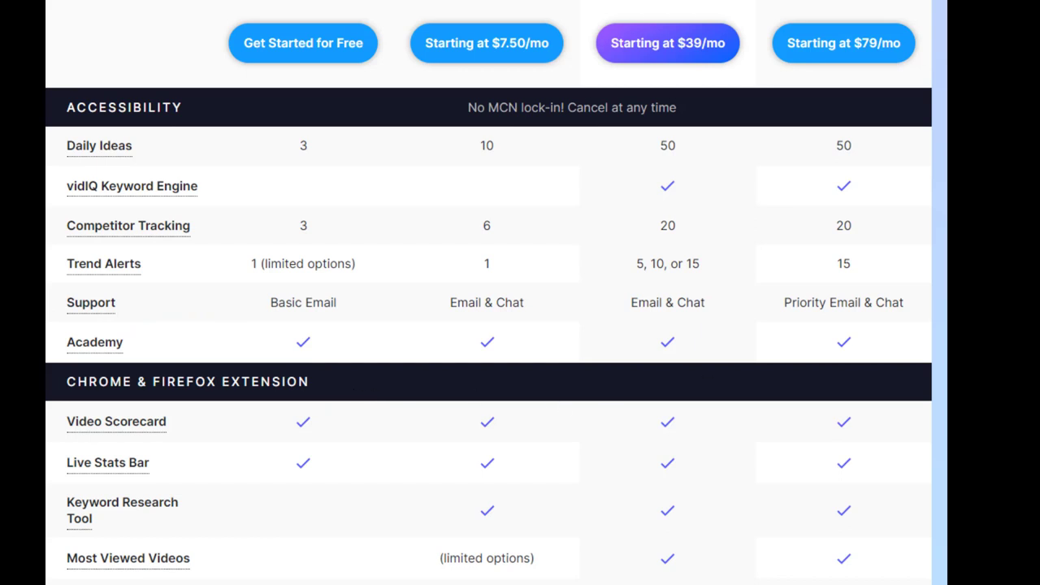
{"action": "scroll", "scroll_direction": "up", "scroll_amount": 3}
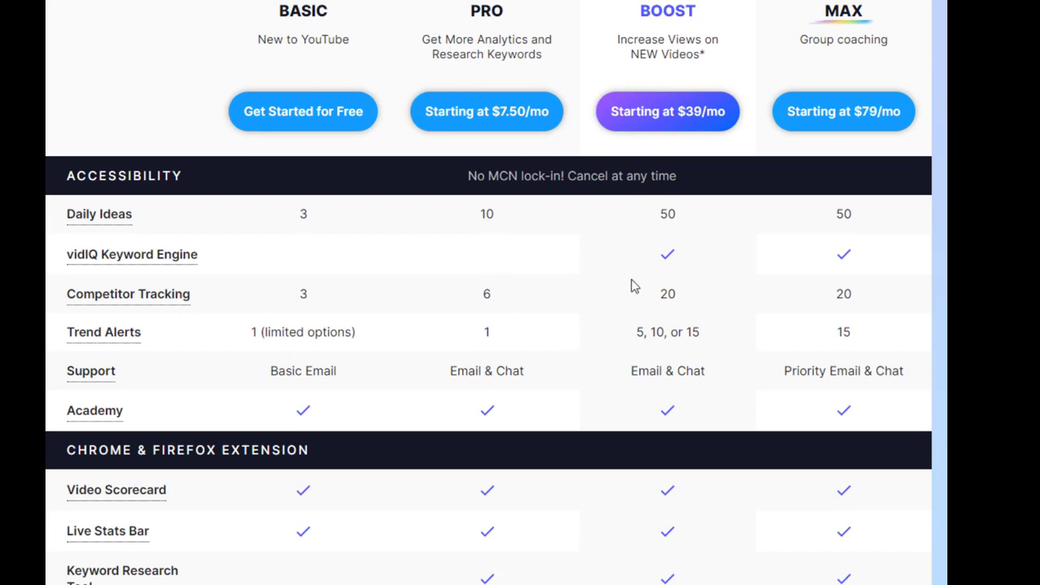
{"action": "mouse_move", "coordinate": [742, 233]}
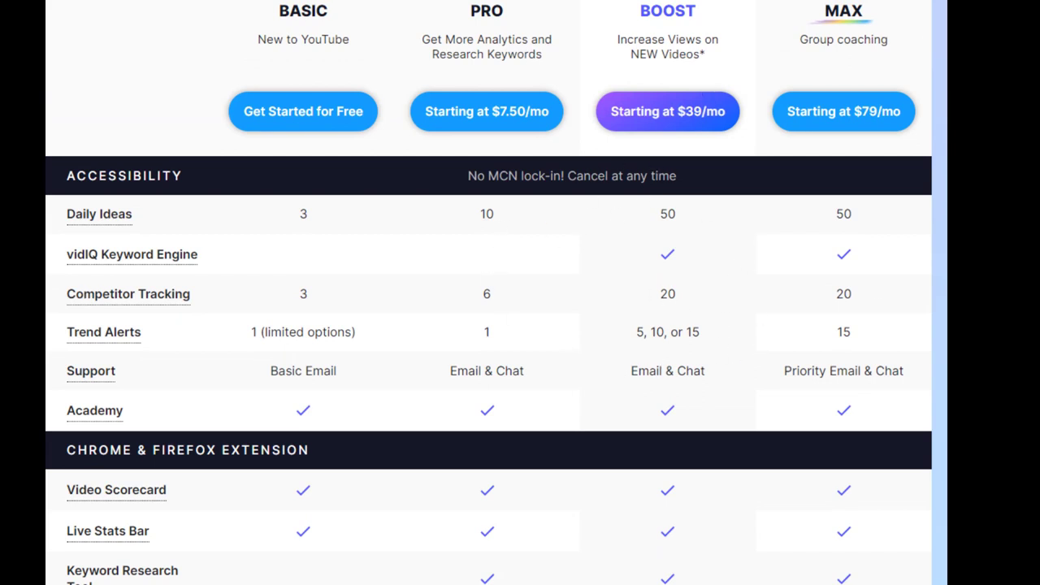
{"action": "scroll", "scroll_direction": "up", "scroll_amount": 3}
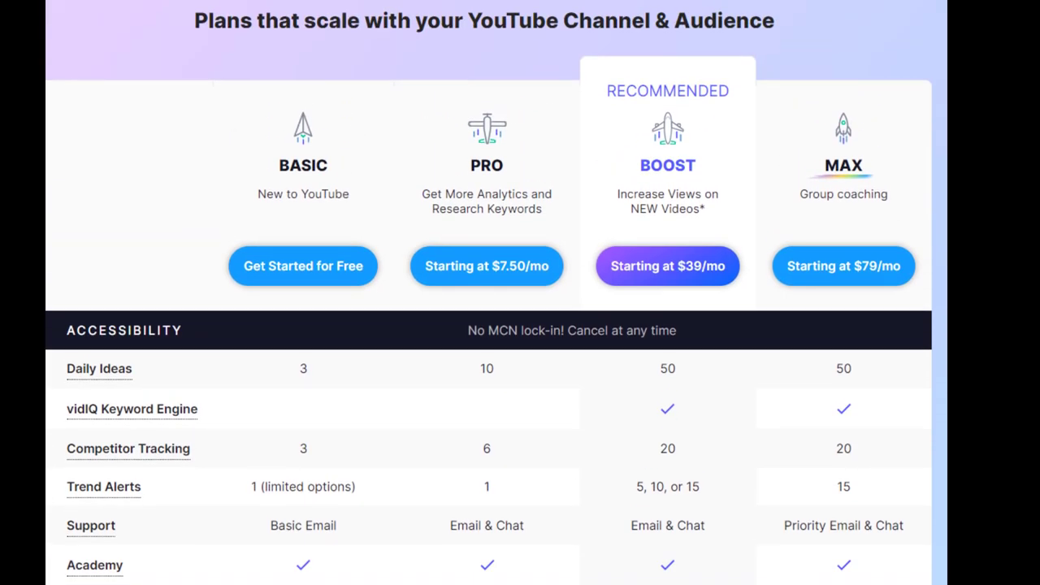
{"action": "scroll", "scroll_direction": "down", "scroll_amount": 3}
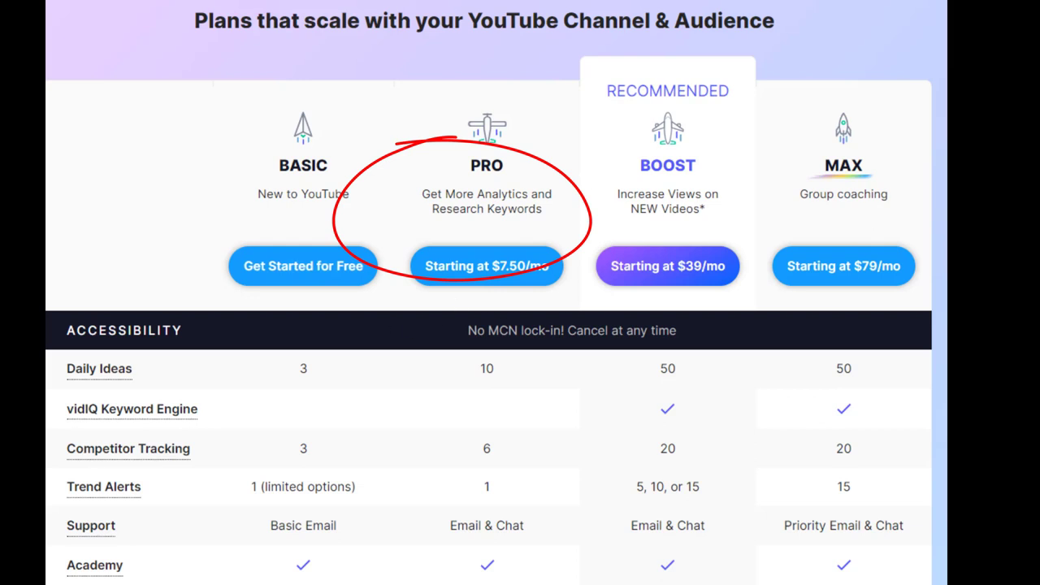
{"action": "scroll", "scroll_direction": "down", "scroll_amount": 3}
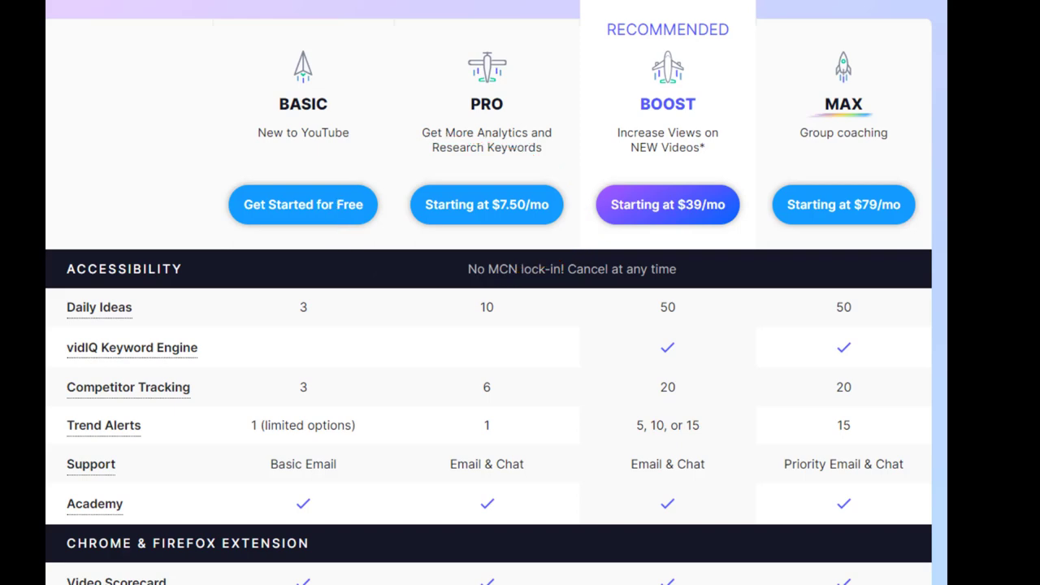
{"action": "scroll", "scroll_direction": "down", "scroll_amount": 3}
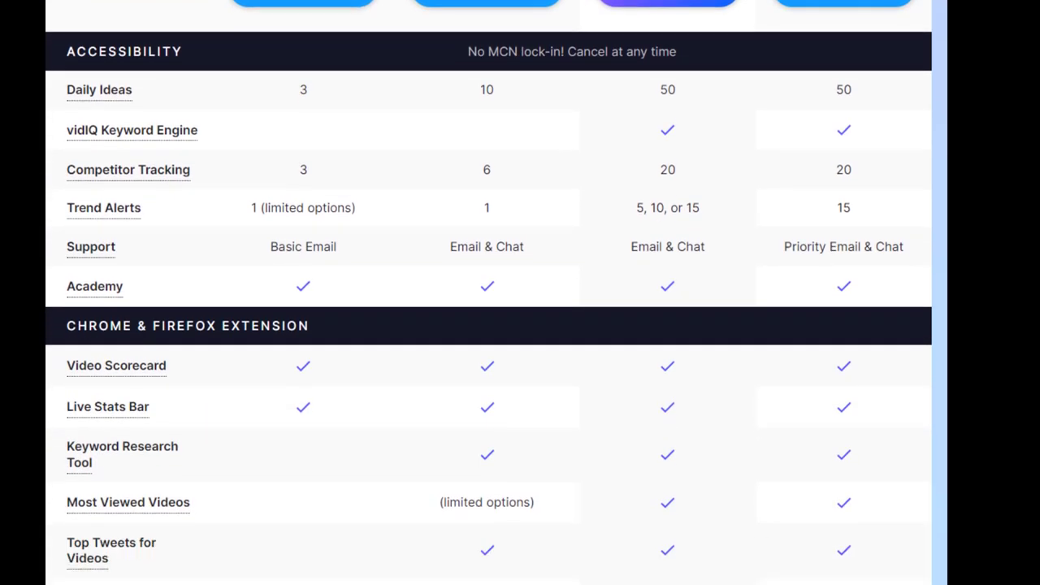